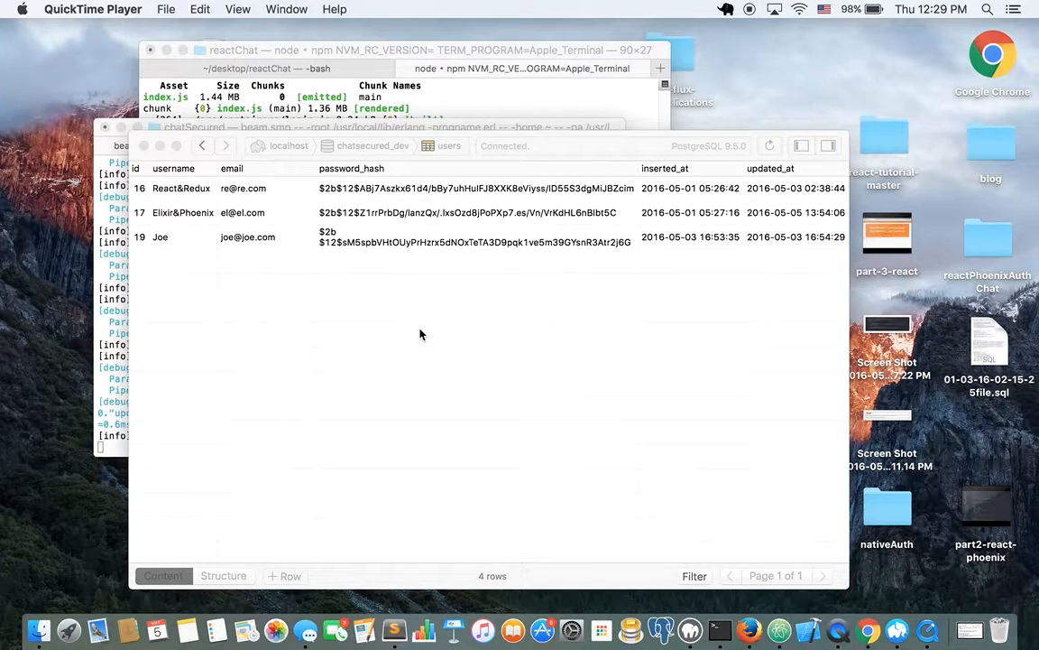
Log in to the React chat app using 'Login through Facebook'.
click(454, 253)
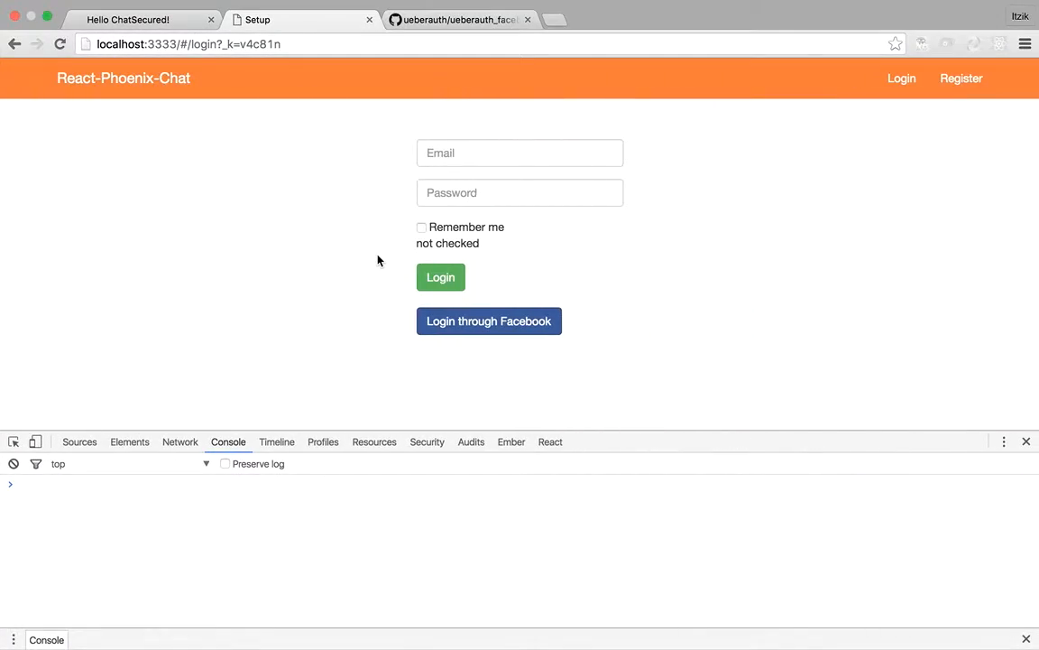
click(488, 320)
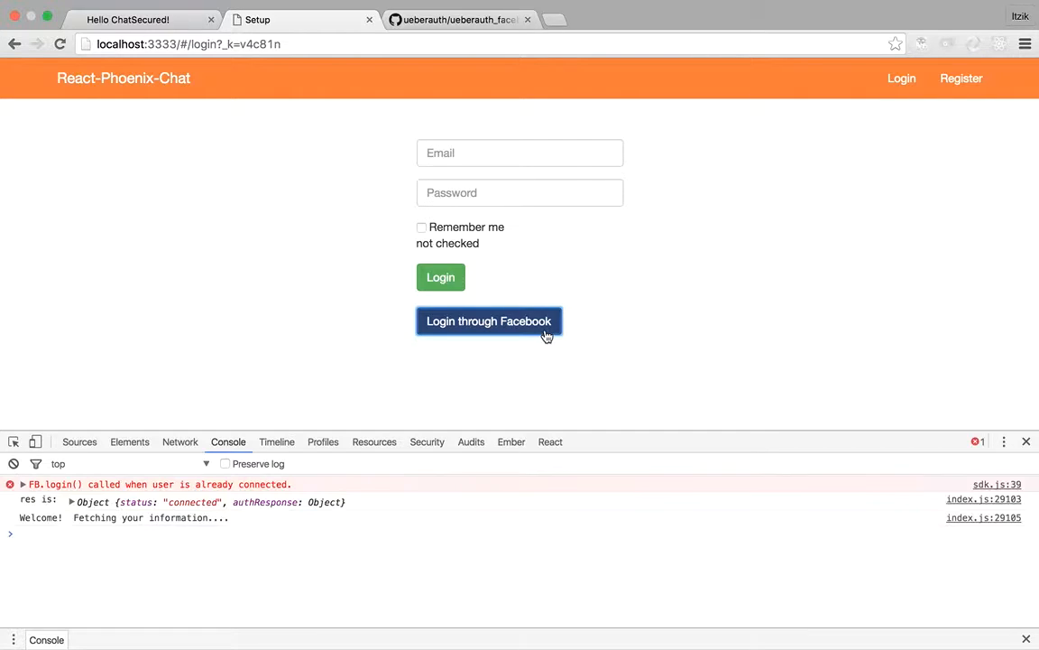
click(489, 321)
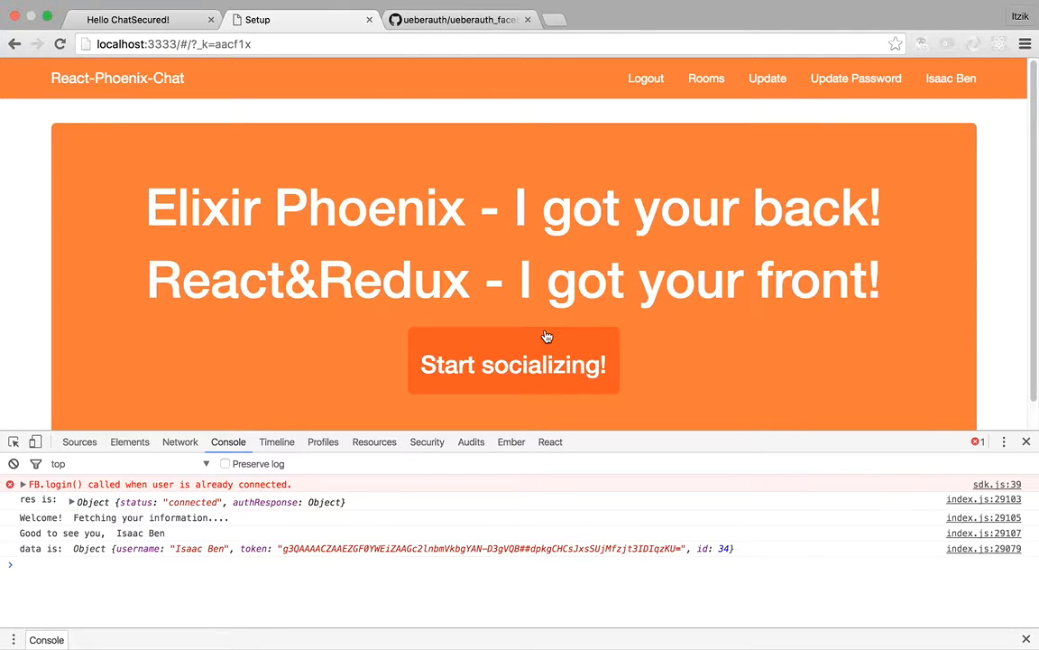
mouse_move(719, 124)
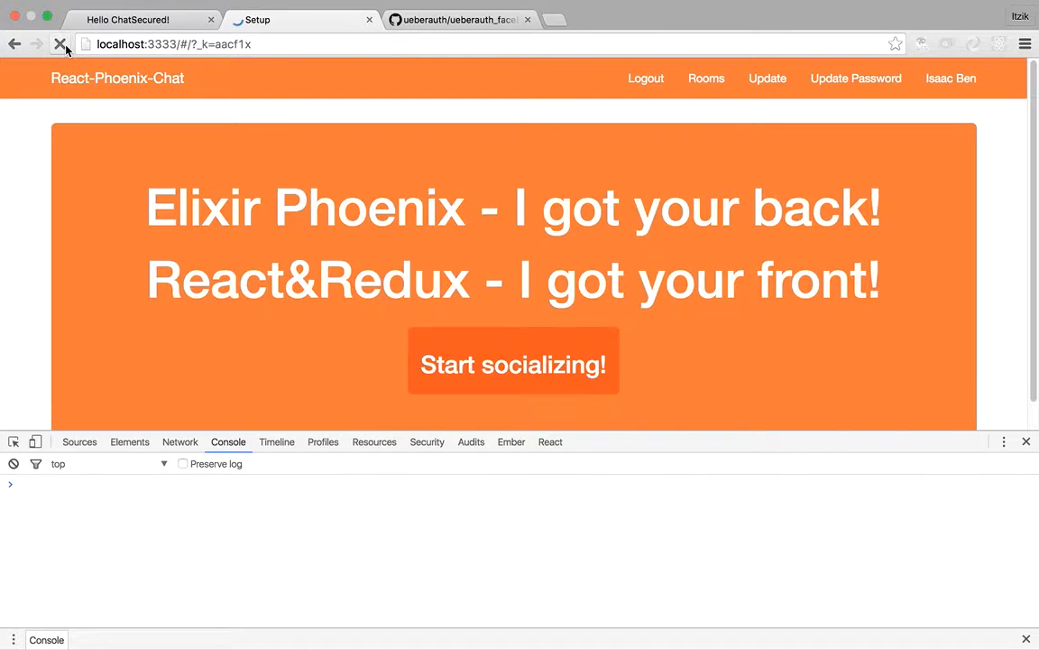
On the localhost:4000 Phoenix backend, log out and start 'Sign in with Facebook'.
click(61, 43)
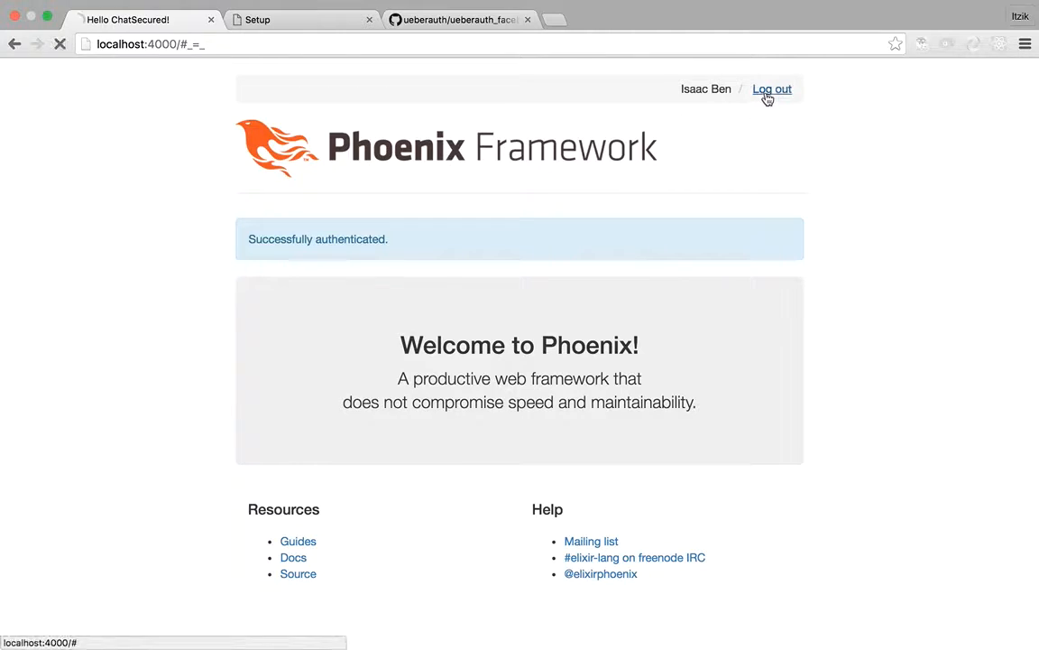
click(773, 88)
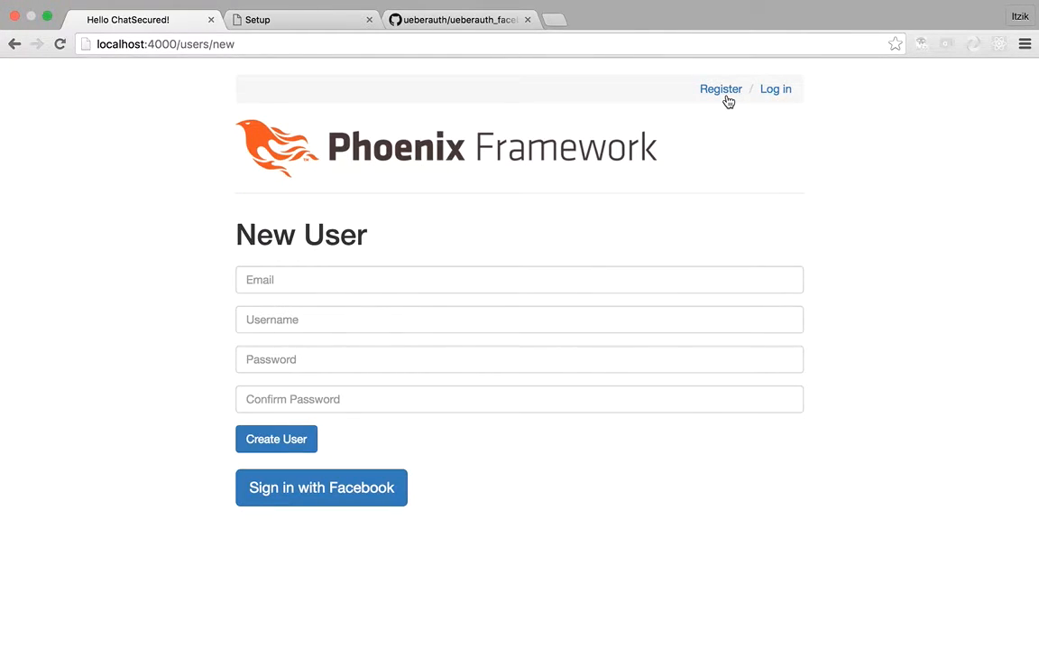
click(321, 487)
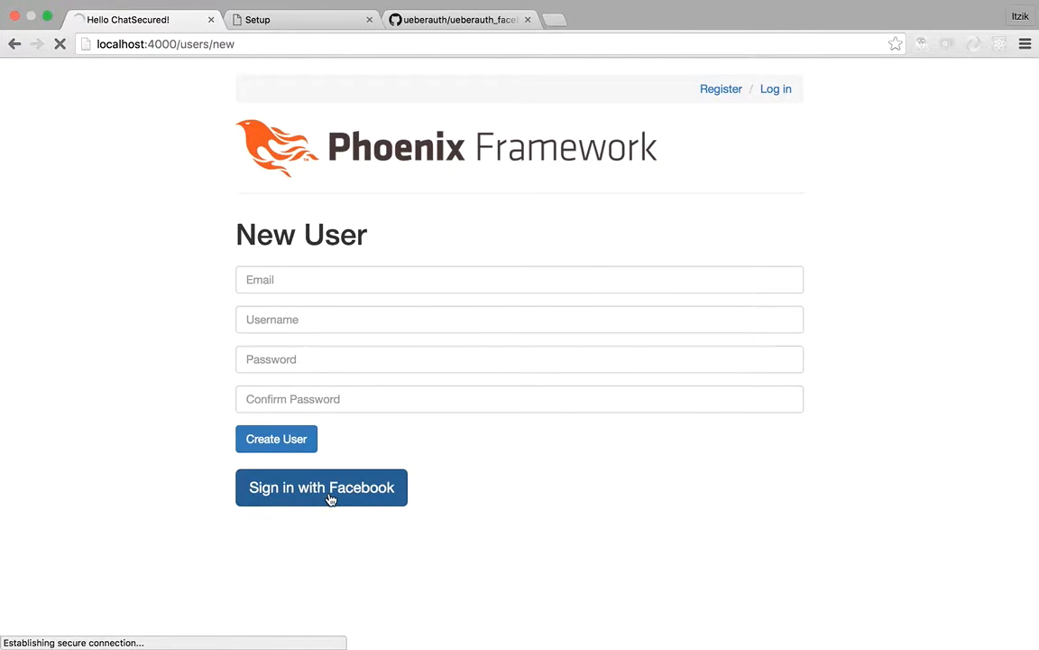
click(321, 487)
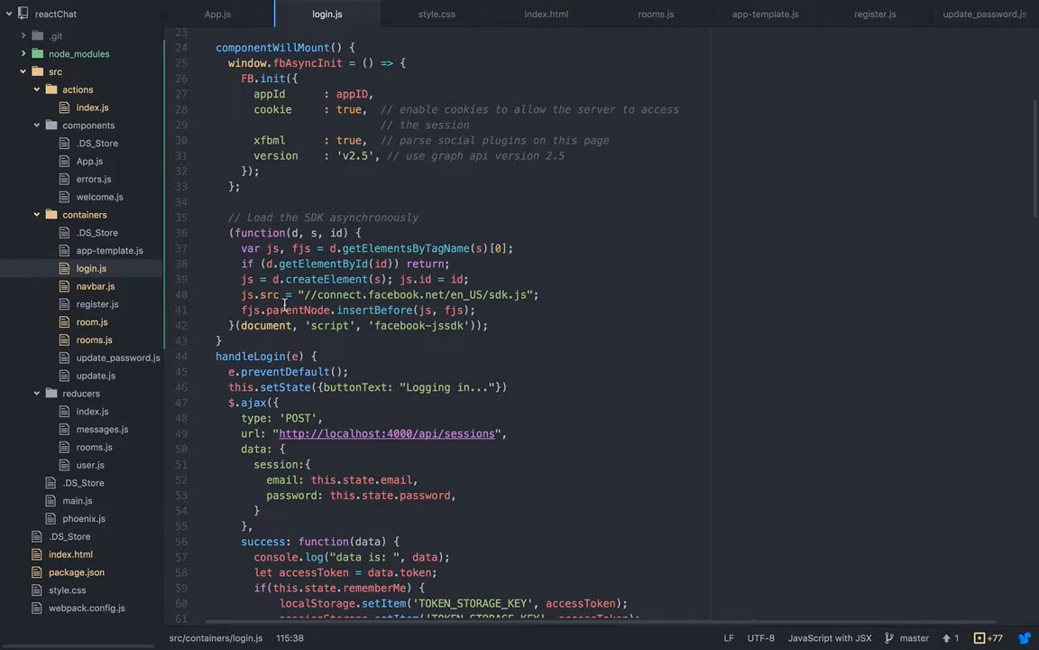
mouse_move(568, 327)
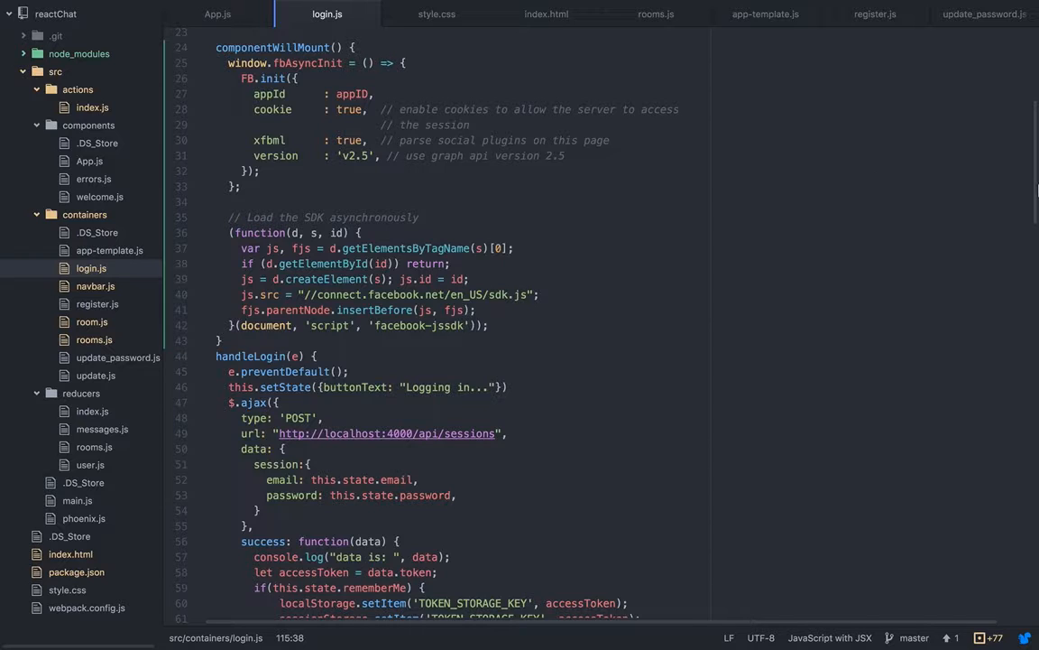
scroll(down, 3)
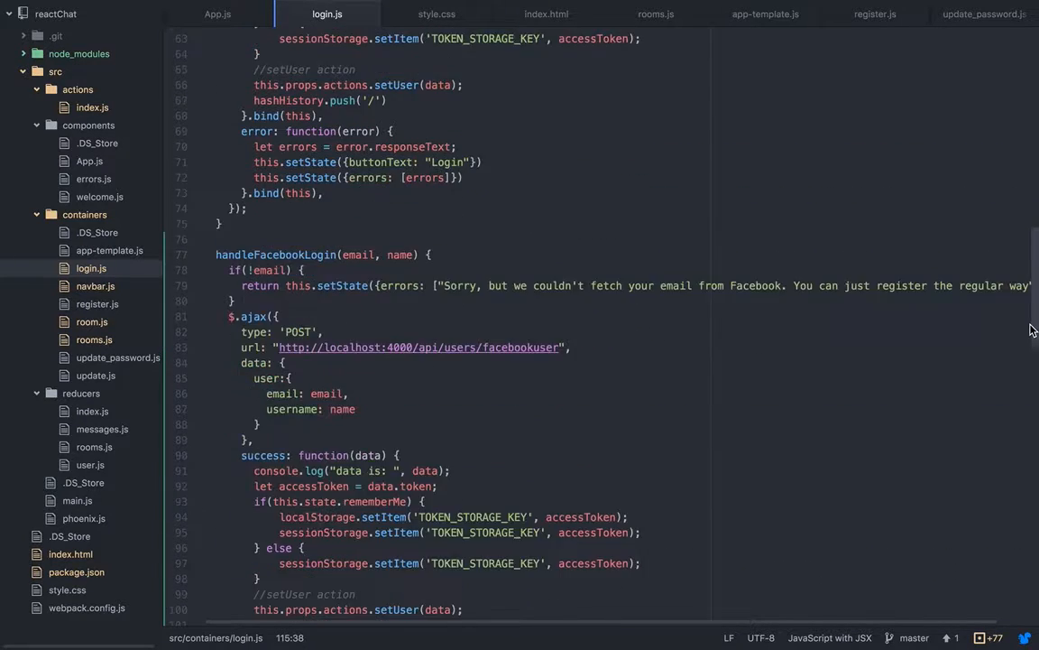
scroll(down, 3)
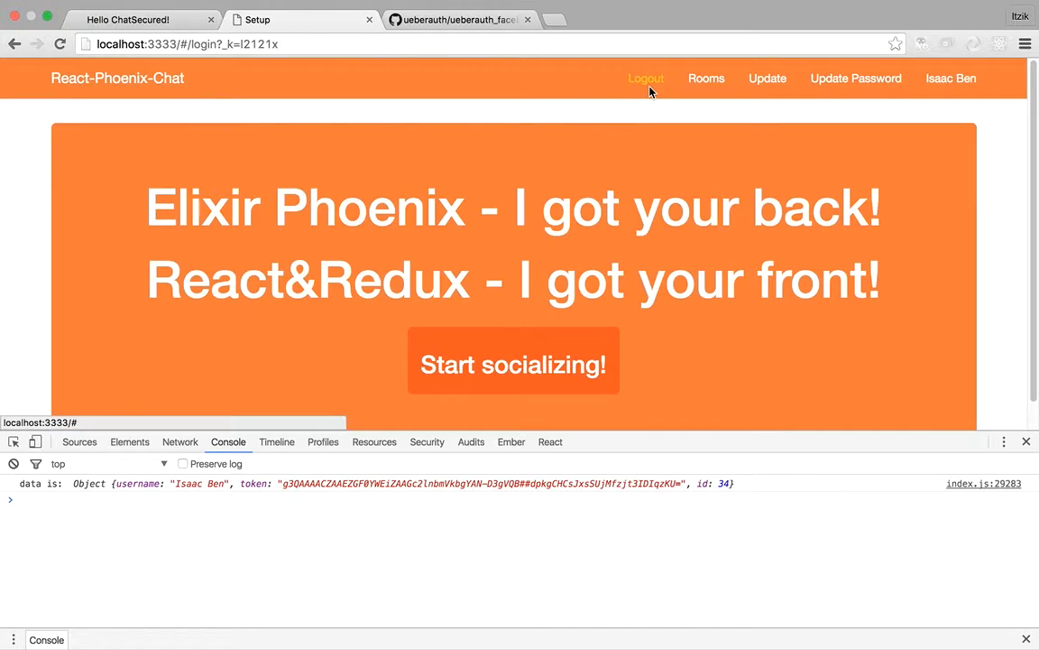
Log out of the chat app, log back in through Facebook, then view Rooms and the Update profile page.
click(646, 78)
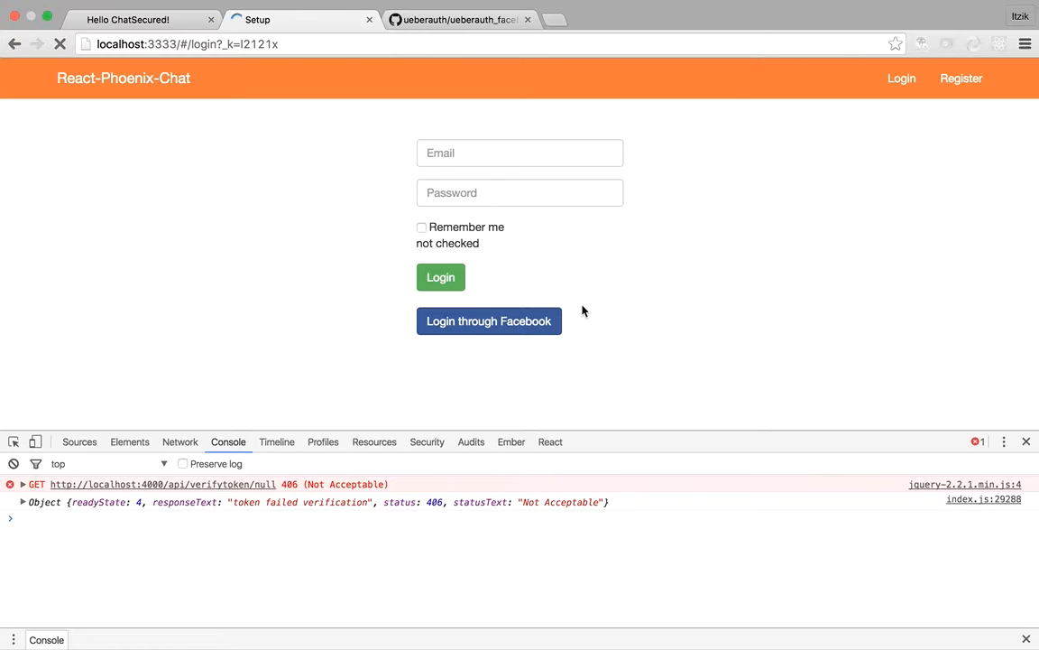
click(488, 321)
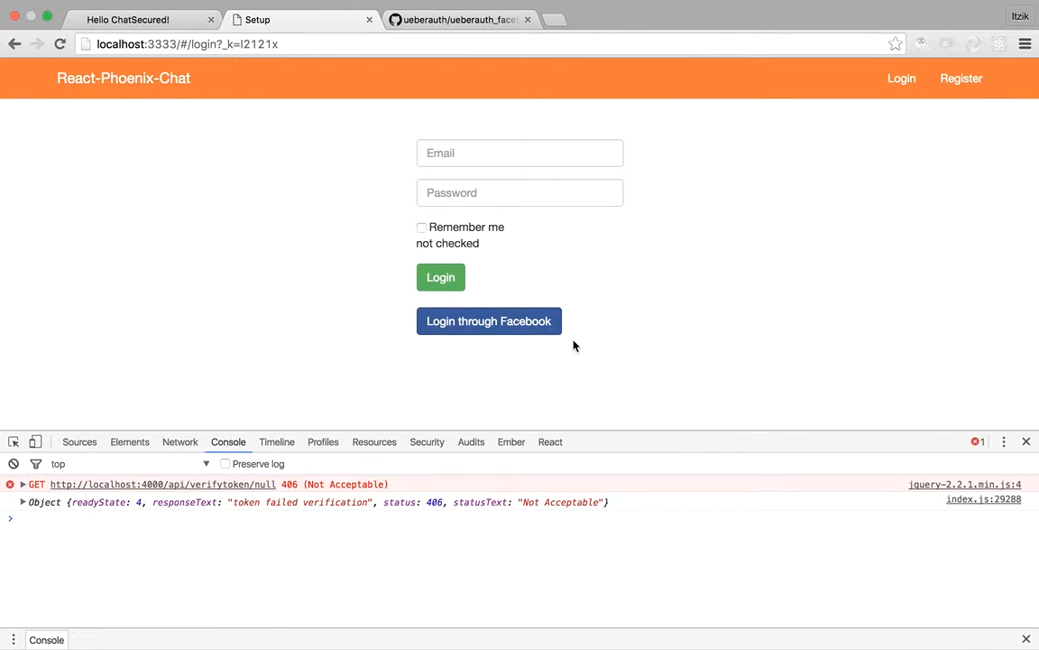
mouse_move(519, 334)
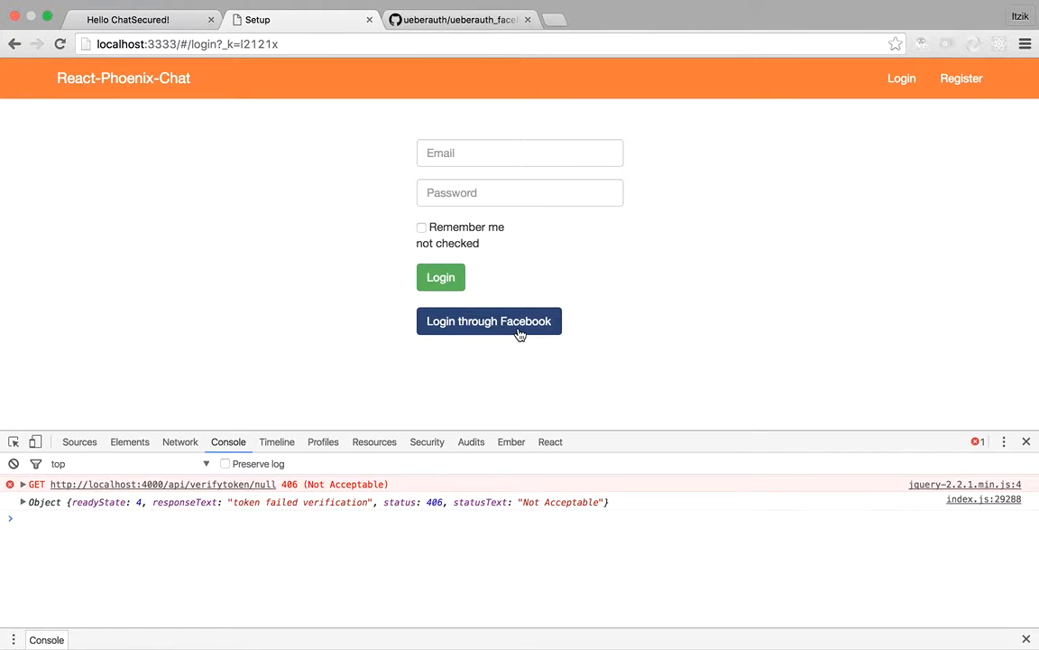
click(489, 321)
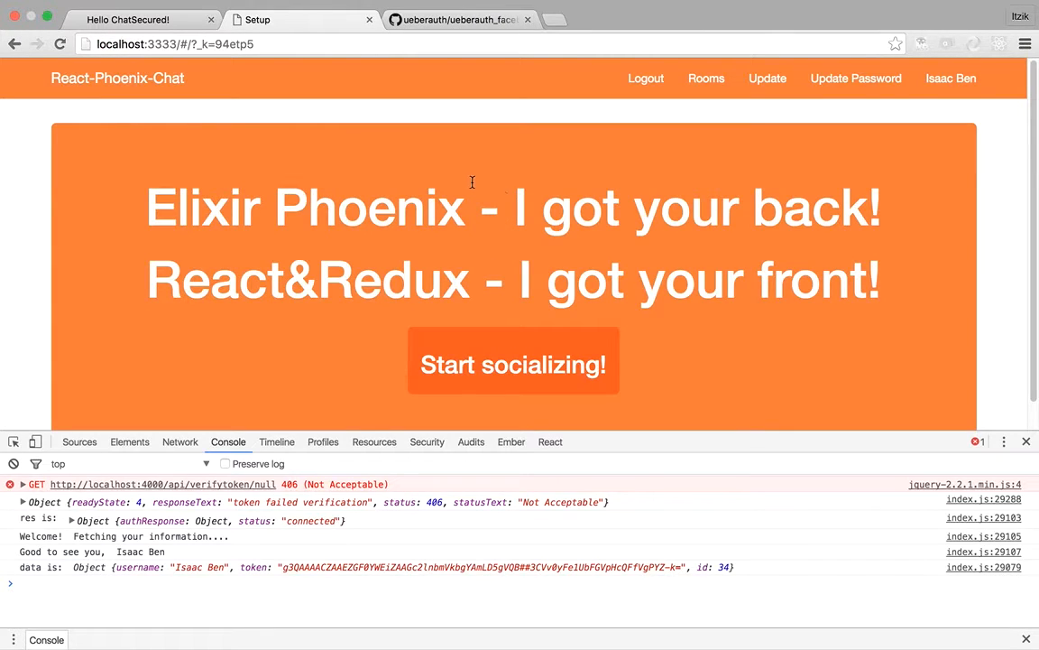
click(712, 78)
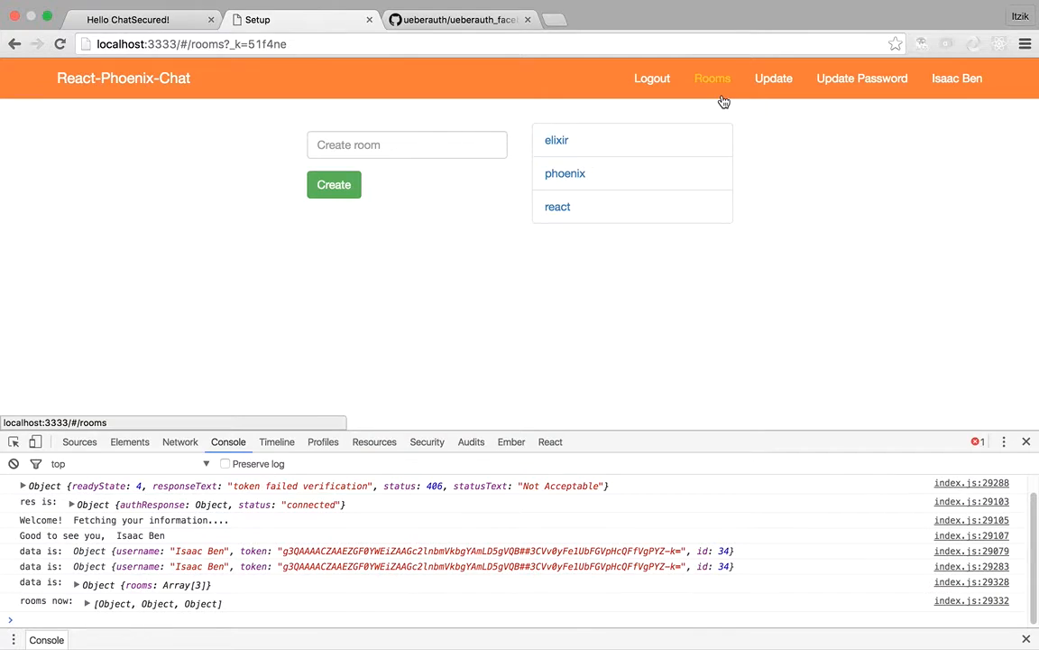
click(774, 78)
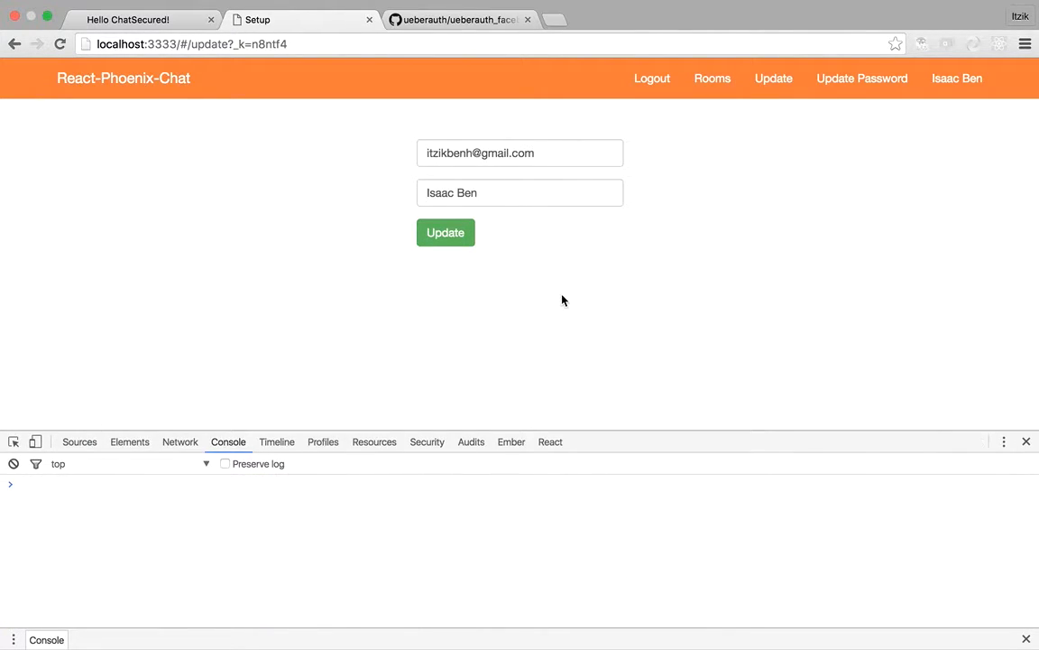
mouse_move(712, 79)
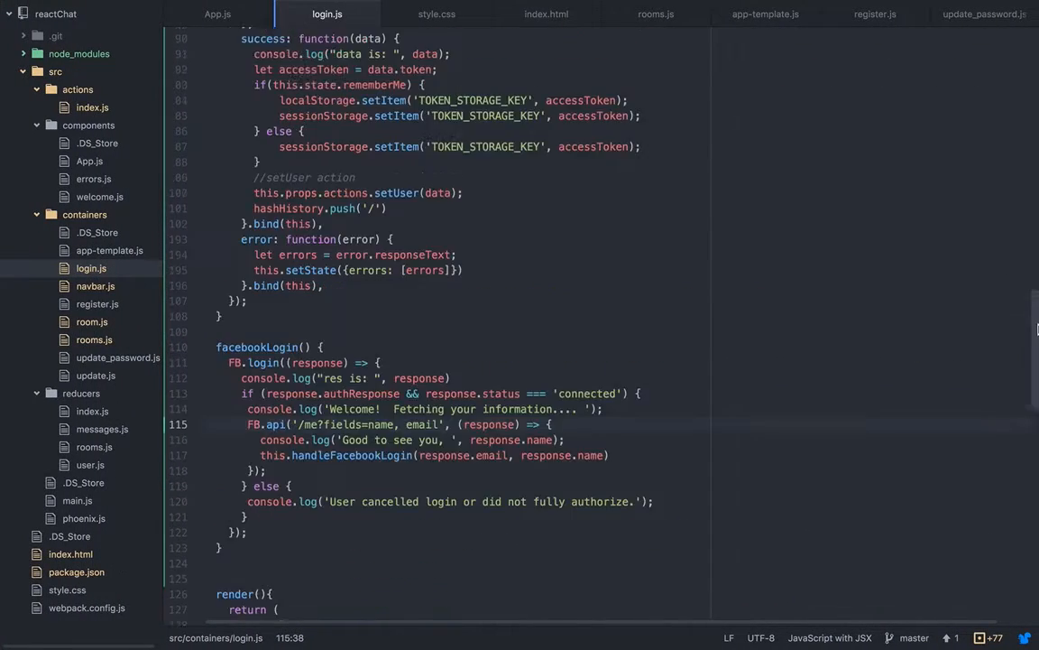
scroll(up, 3)
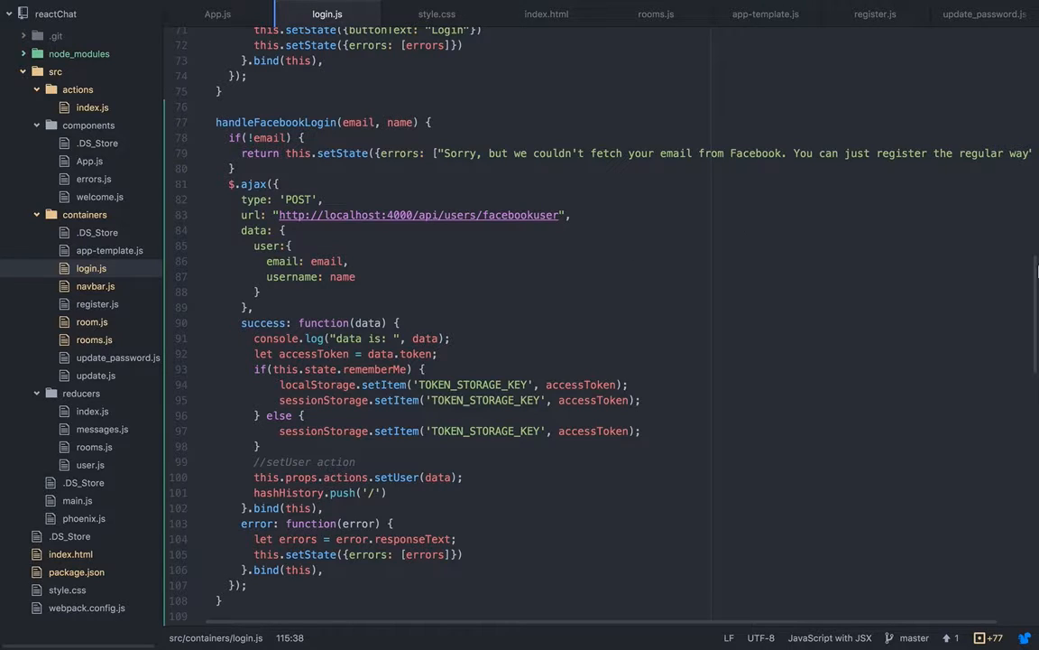
scroll(down, 3)
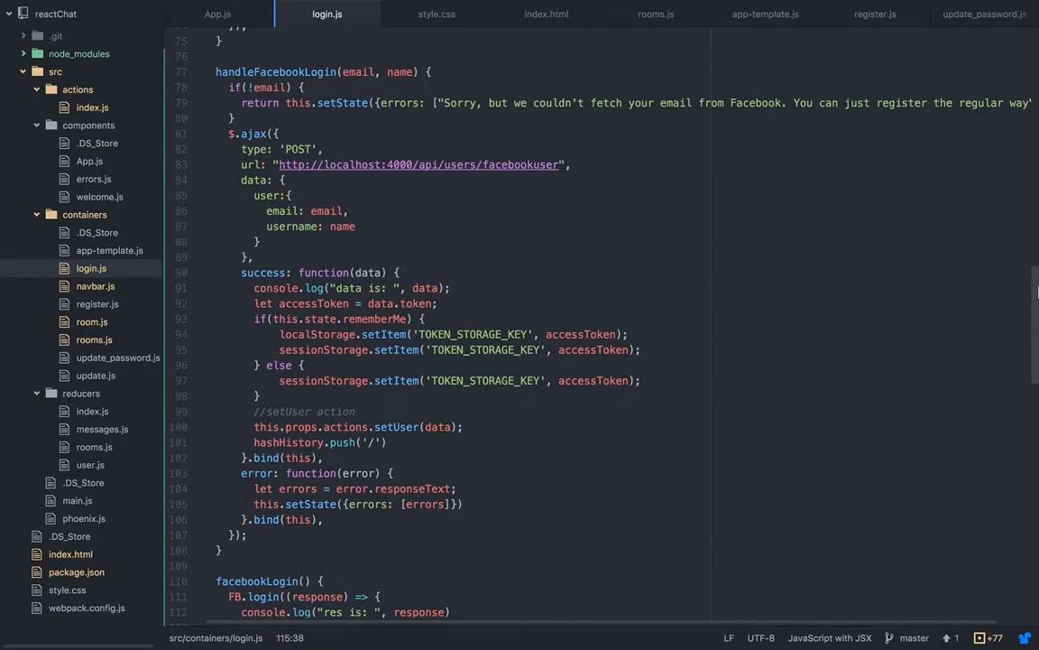
scroll(down, 3)
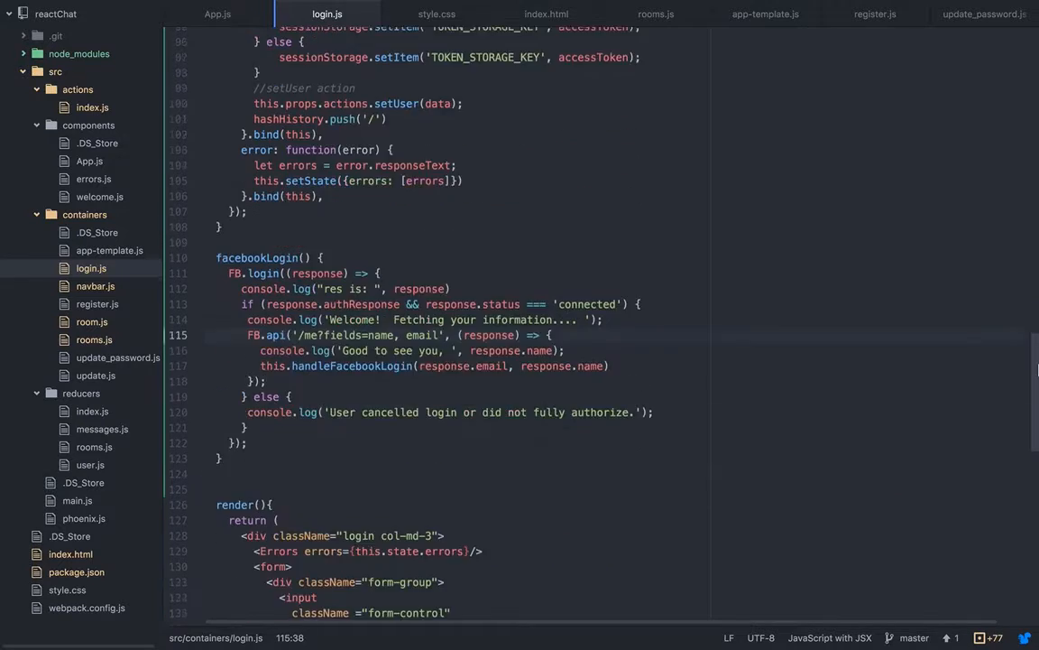
scroll(down, 3)
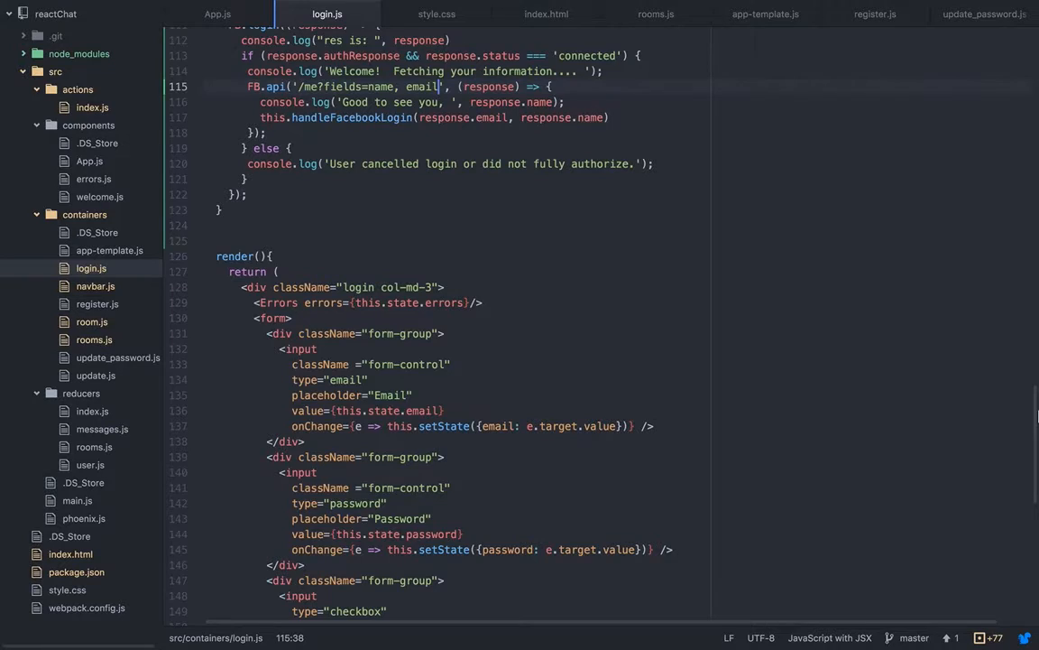
scroll(down, 3)
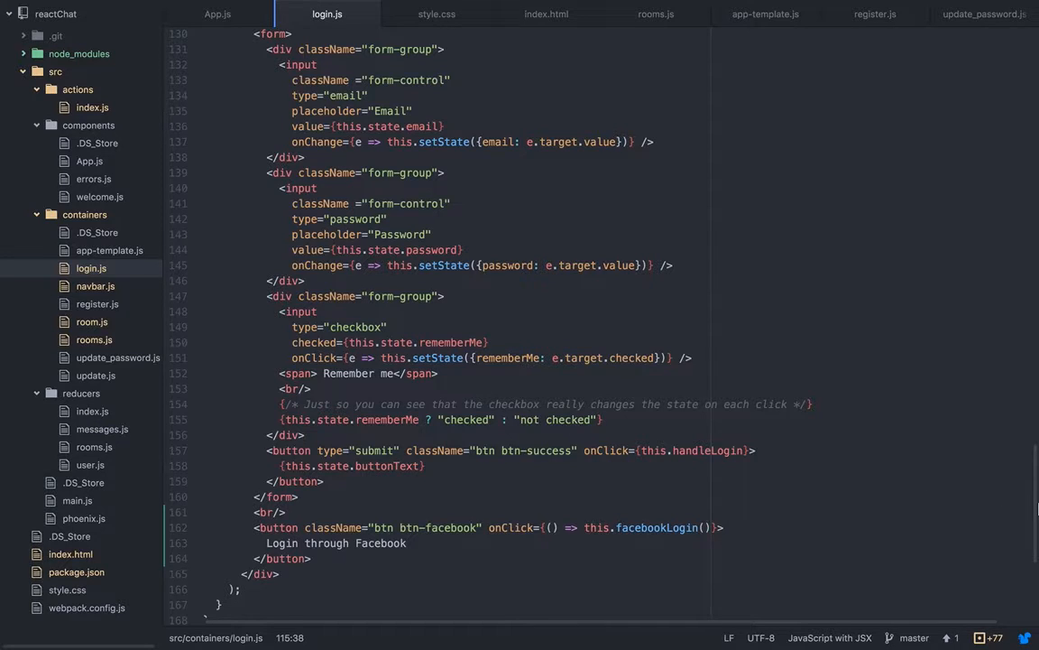
scroll(up, 3)
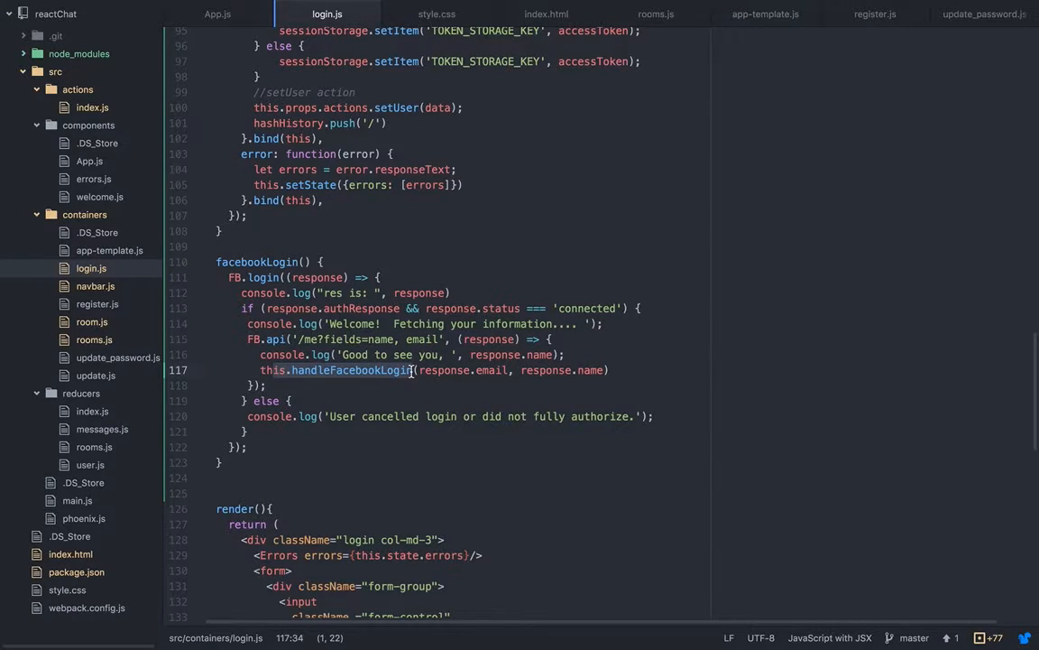
scroll(up, 3)
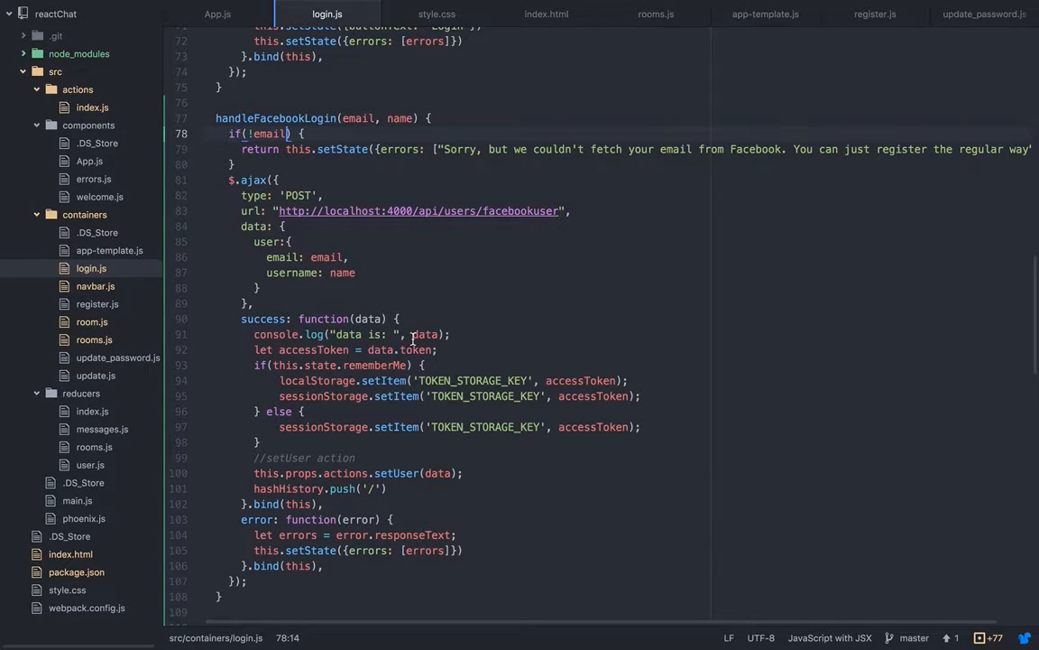
click(667, 14)
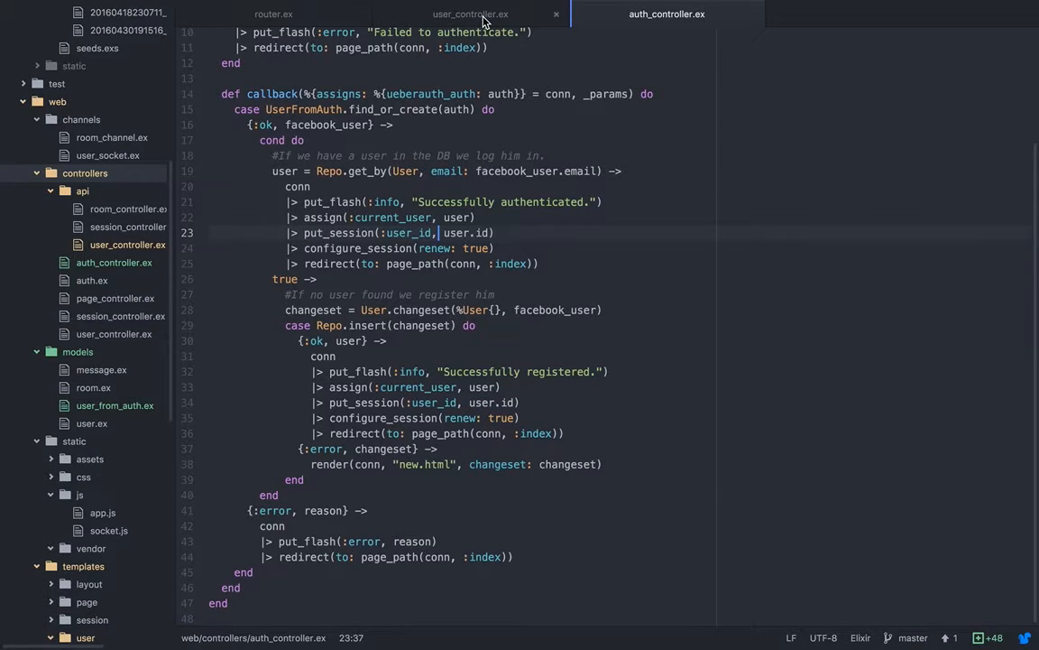
Walk through the create_or_login_facebook_user function in user_controller.ex.
click(469, 14)
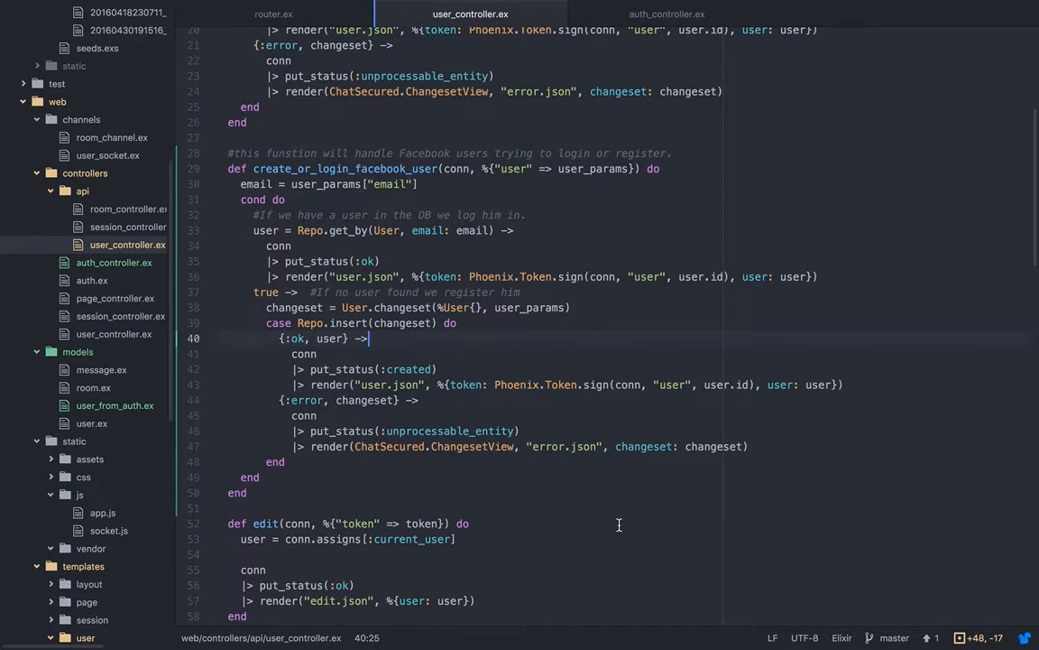
mouse_move(446, 237)
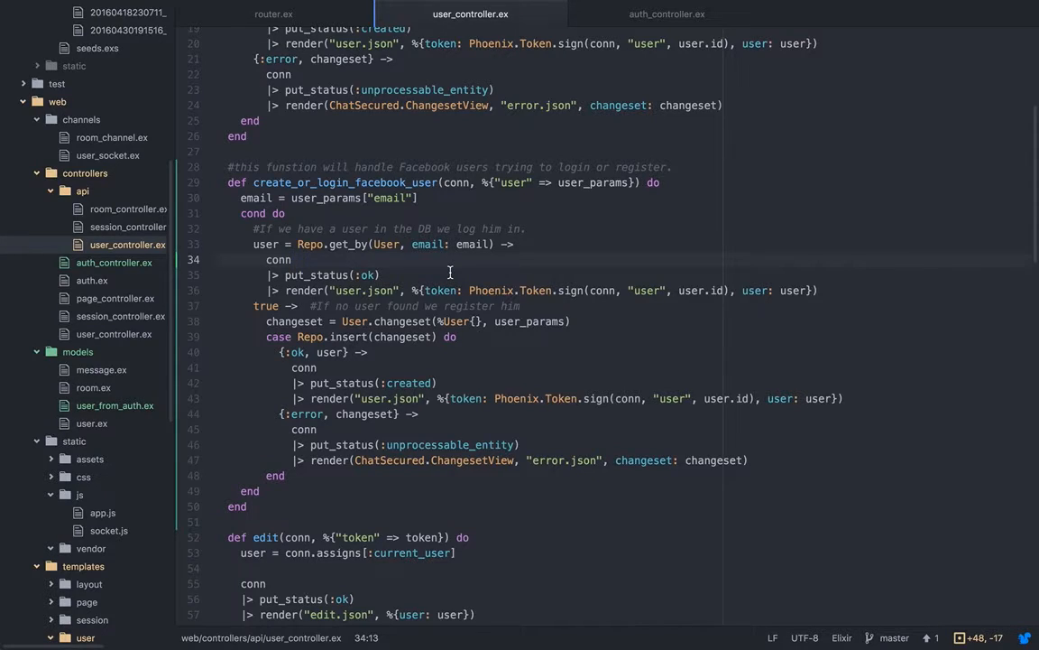
click(292, 259)
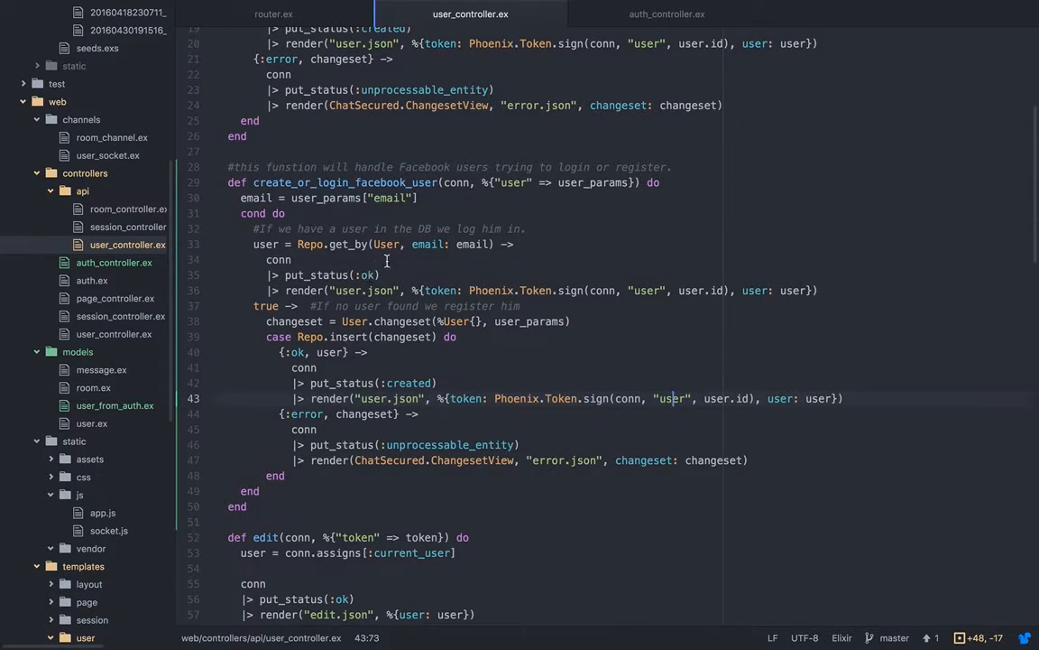
click(412, 244)
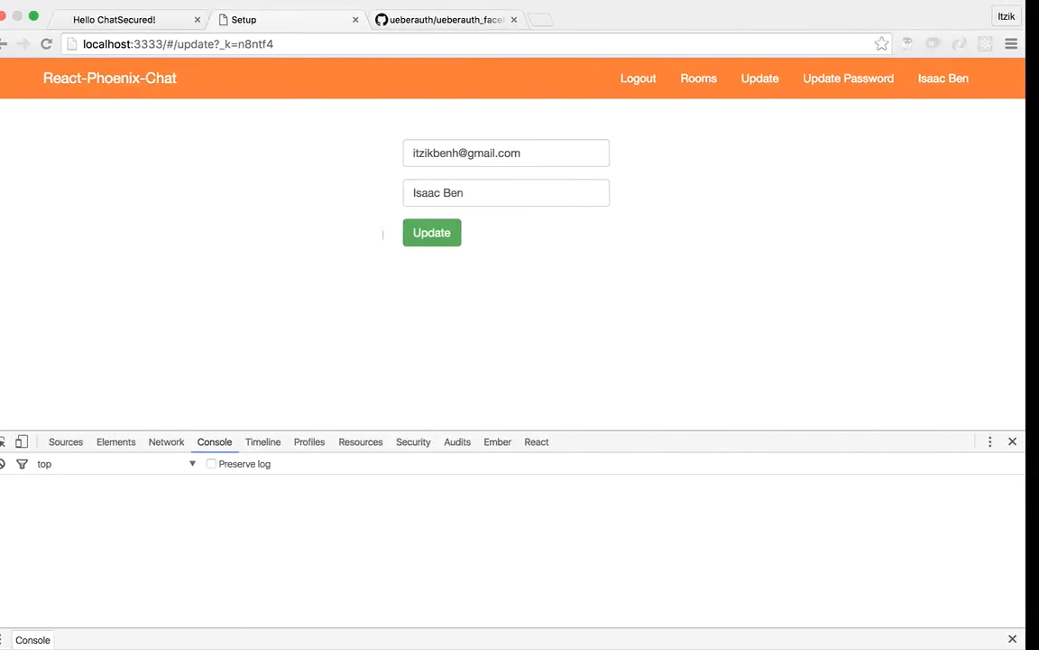
Read the ueberauth_facebook README's installation, scope/profile_fields options and callback route sections.
click(443, 19)
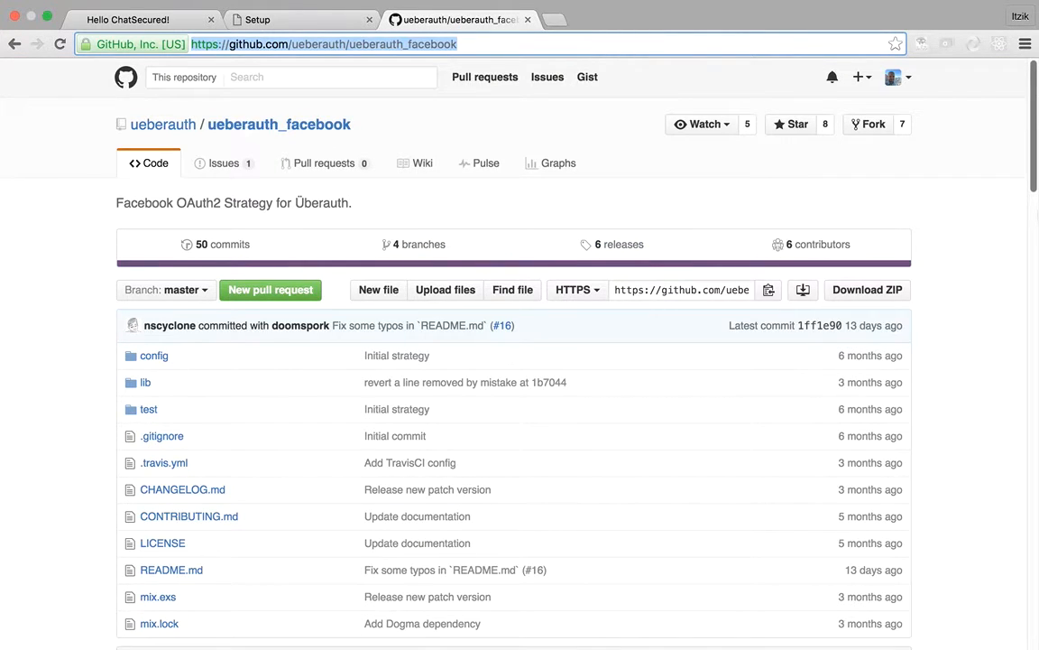
scroll(down, 3)
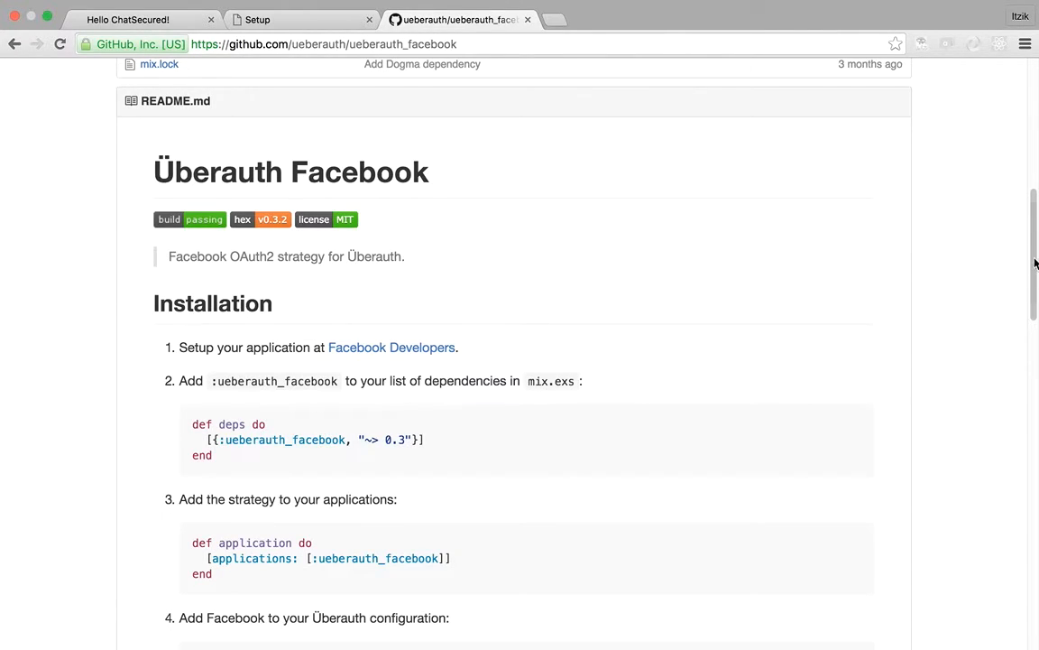
scroll(down, 3)
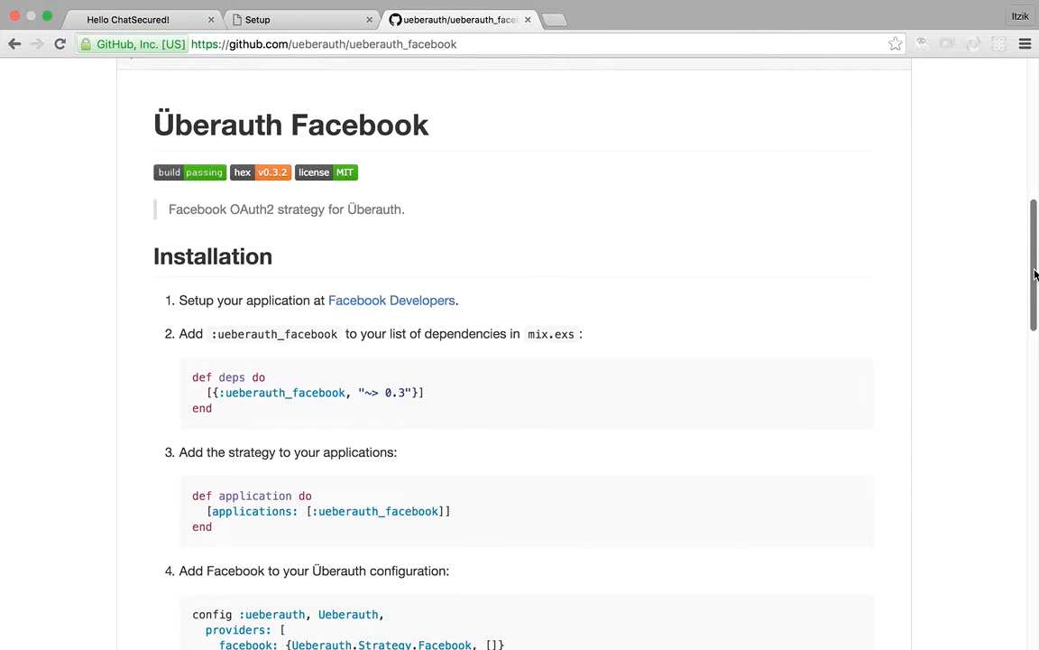
scroll(down, 3)
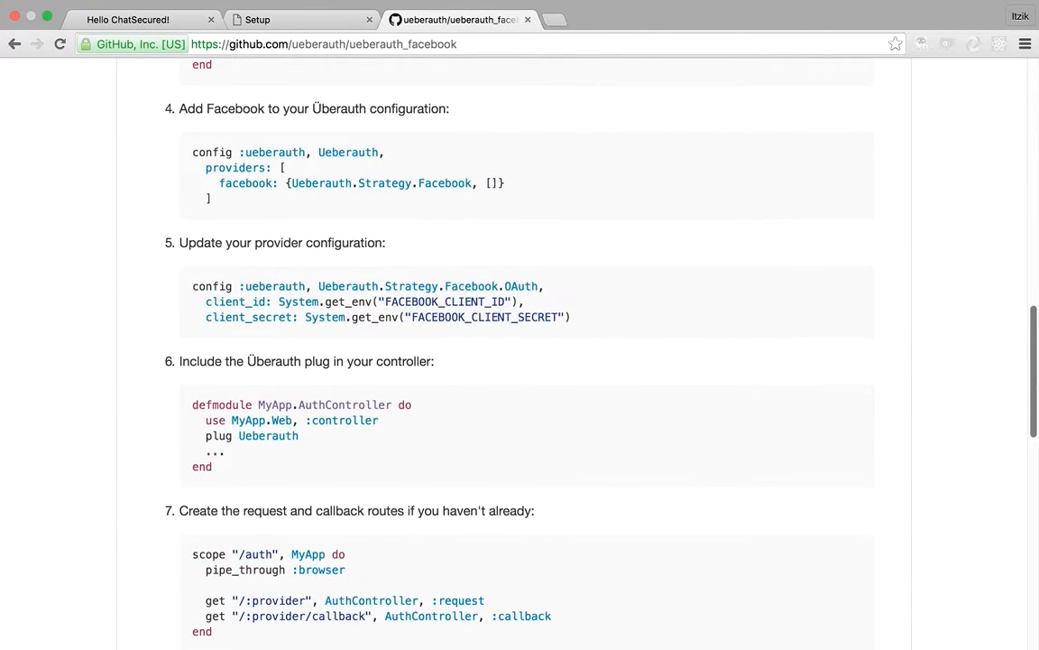
scroll(down, 3)
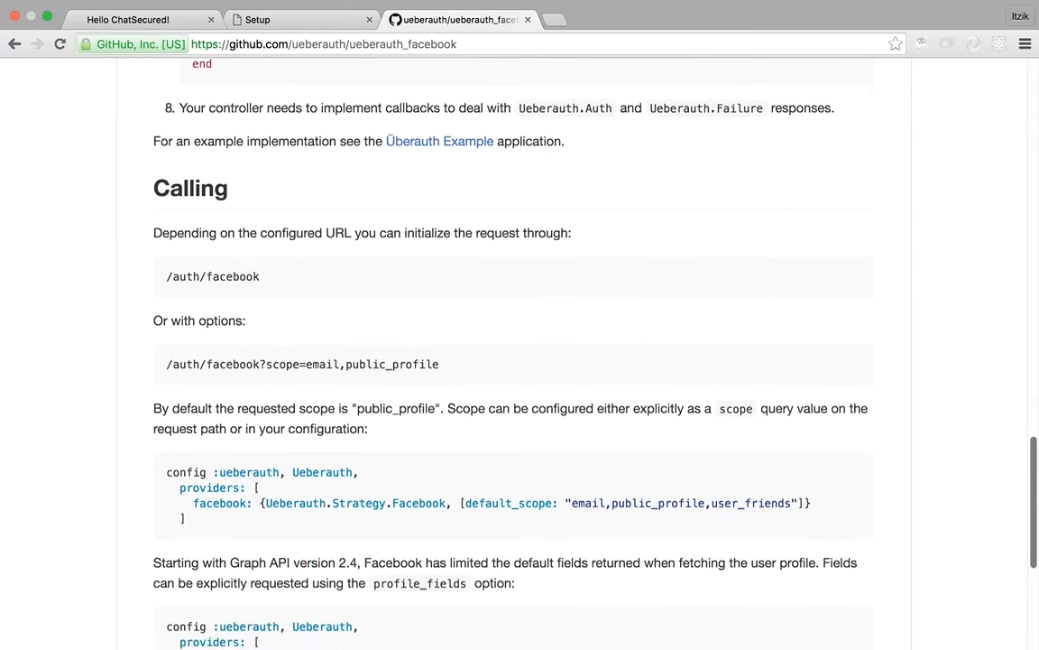
scroll(down, 3)
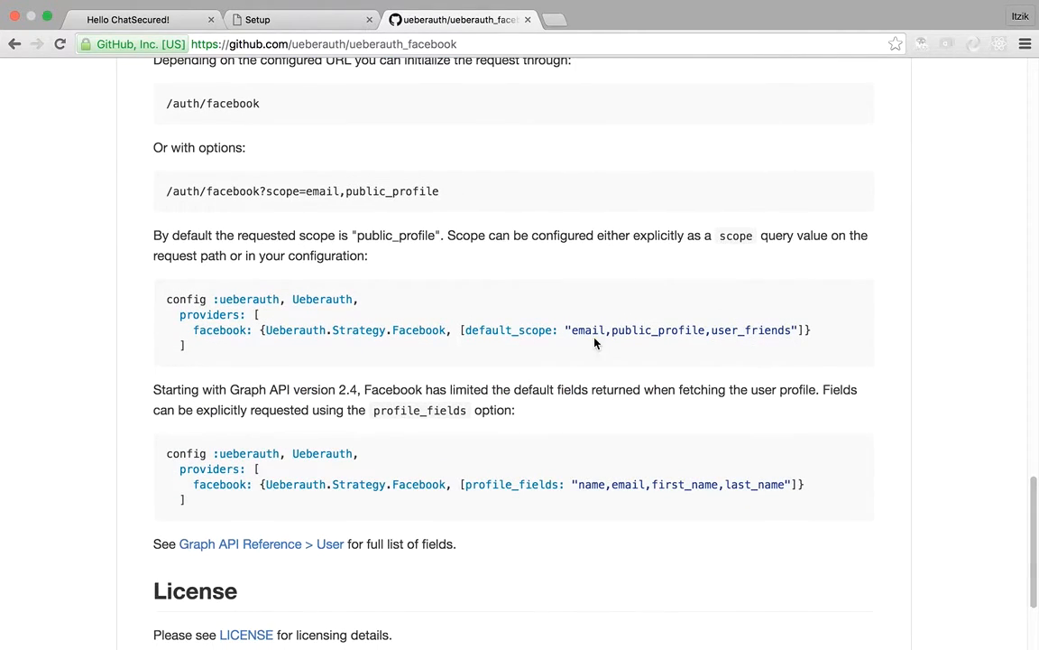
mouse_move(575, 334)
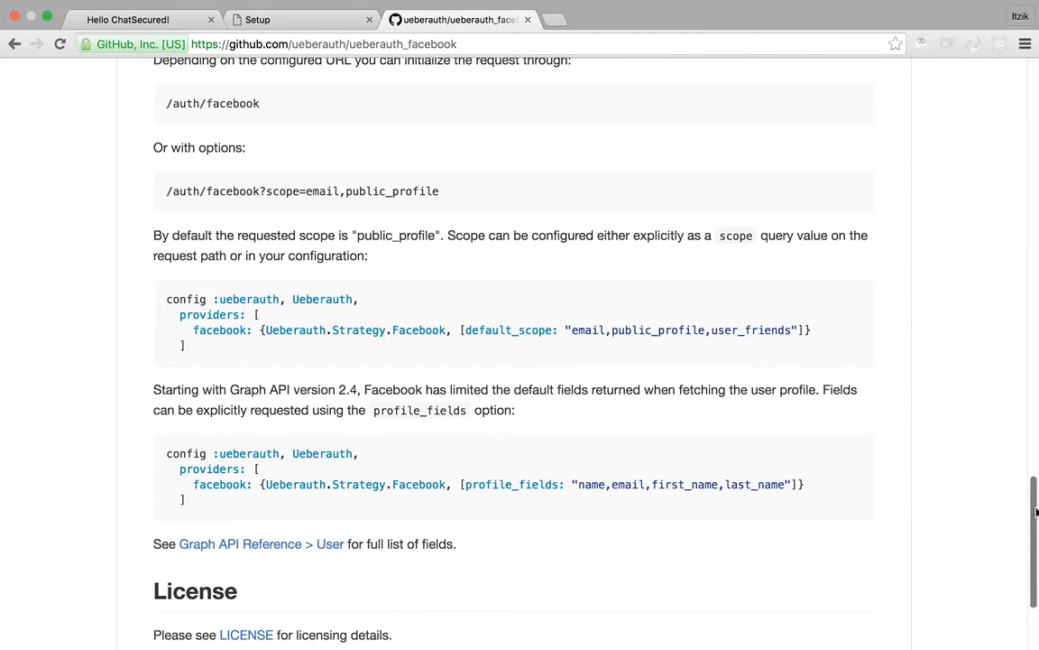
scroll(up, 3)
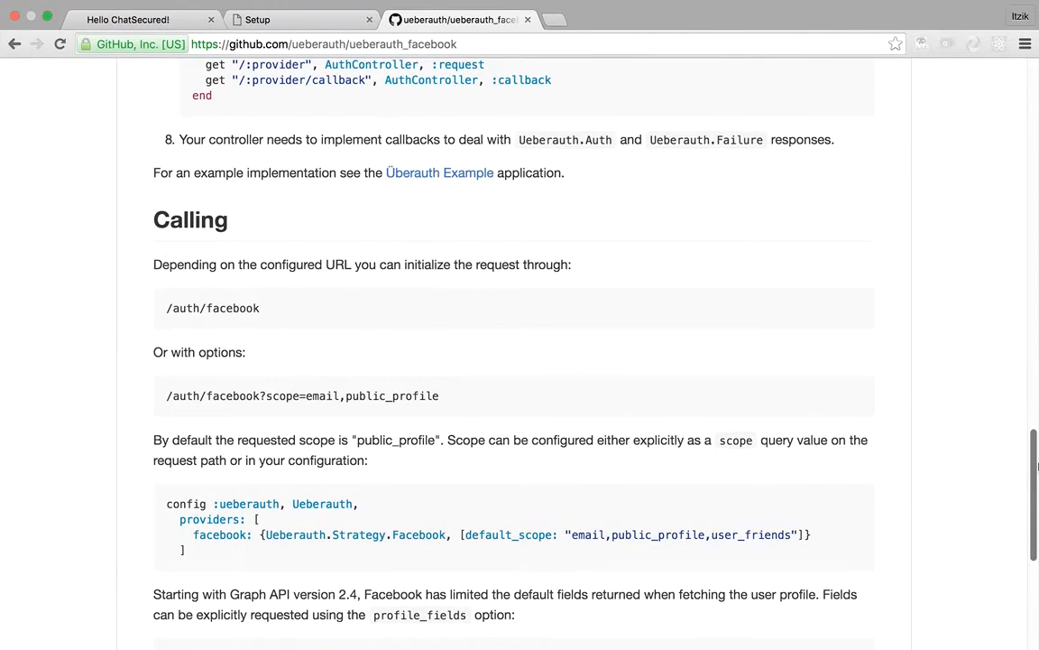
scroll(up, 3)
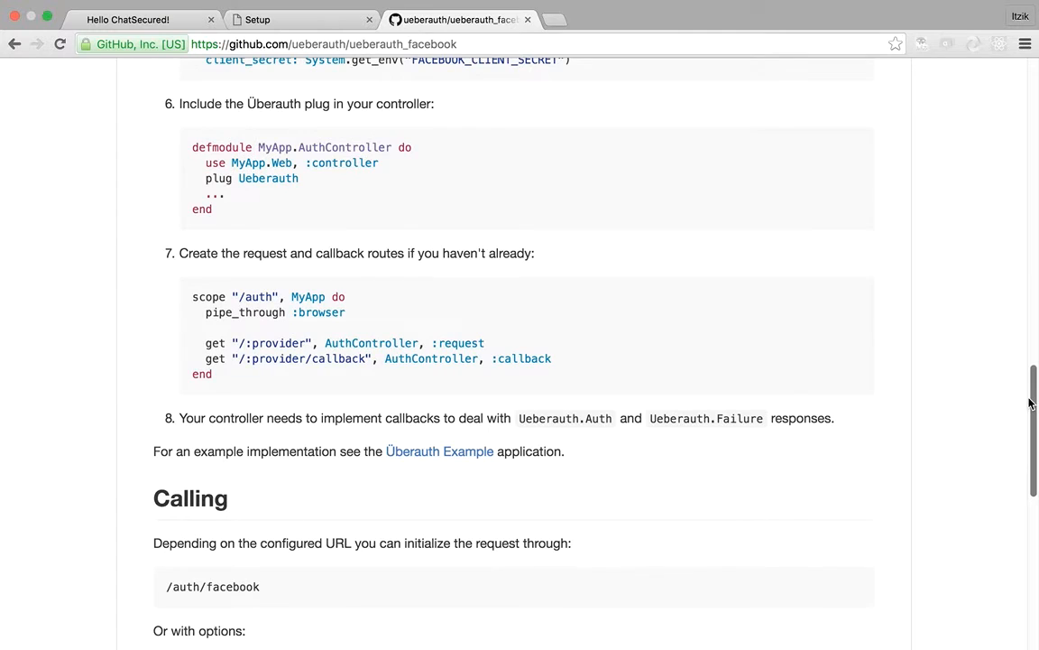
scroll(up, 3)
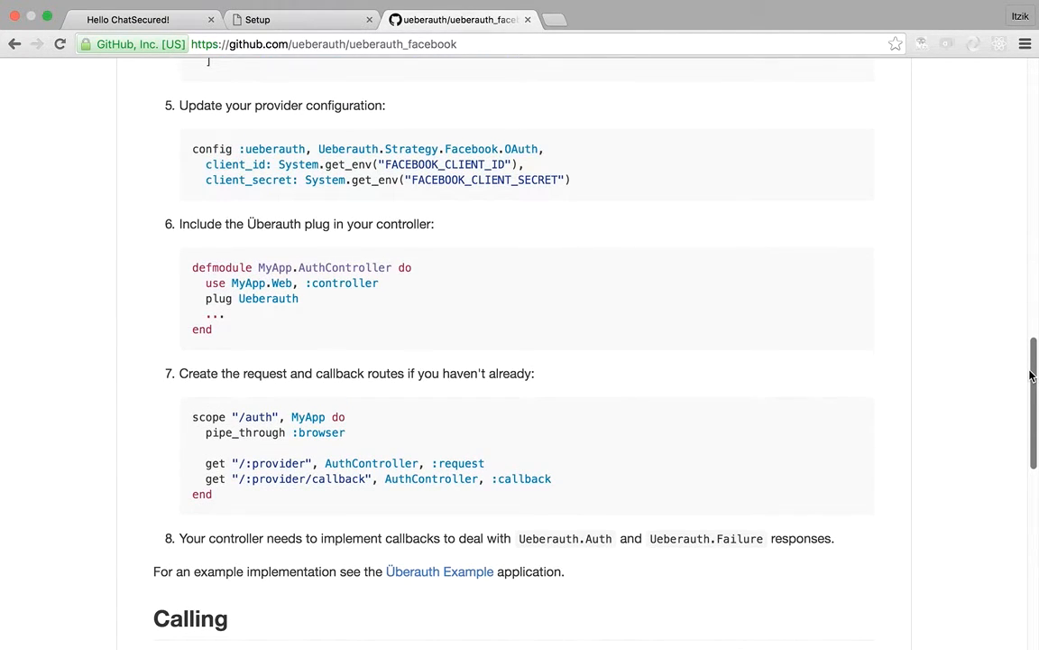
mouse_move(393, 593)
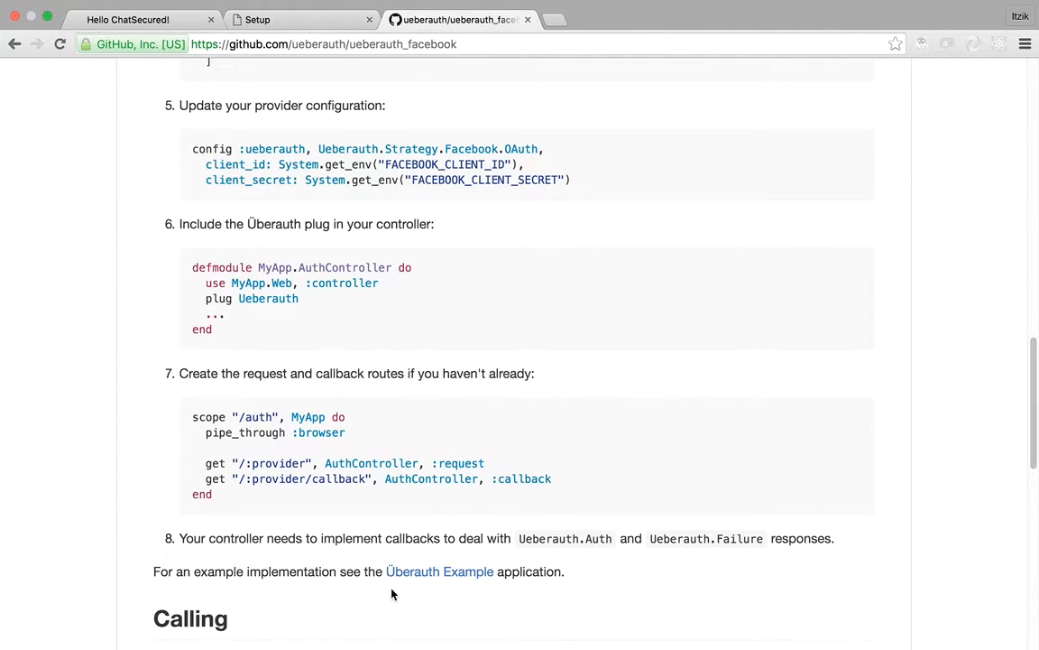
click(440, 572)
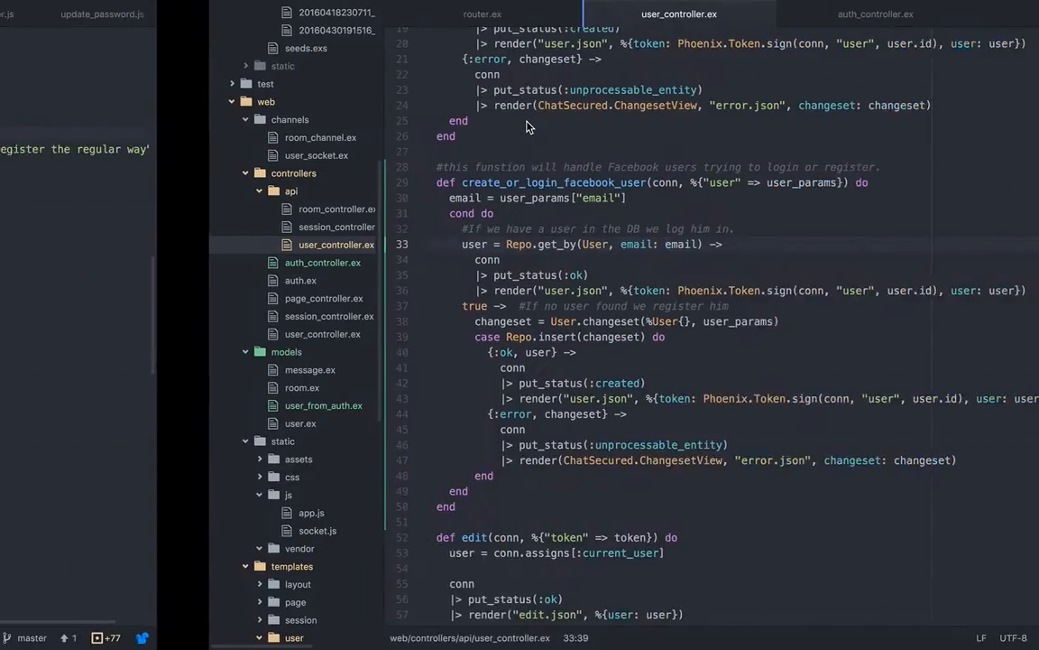
Review the auth_controller.ex callback and login.js handleFacebookLogin, then return to the chat app.
click(671, 14)
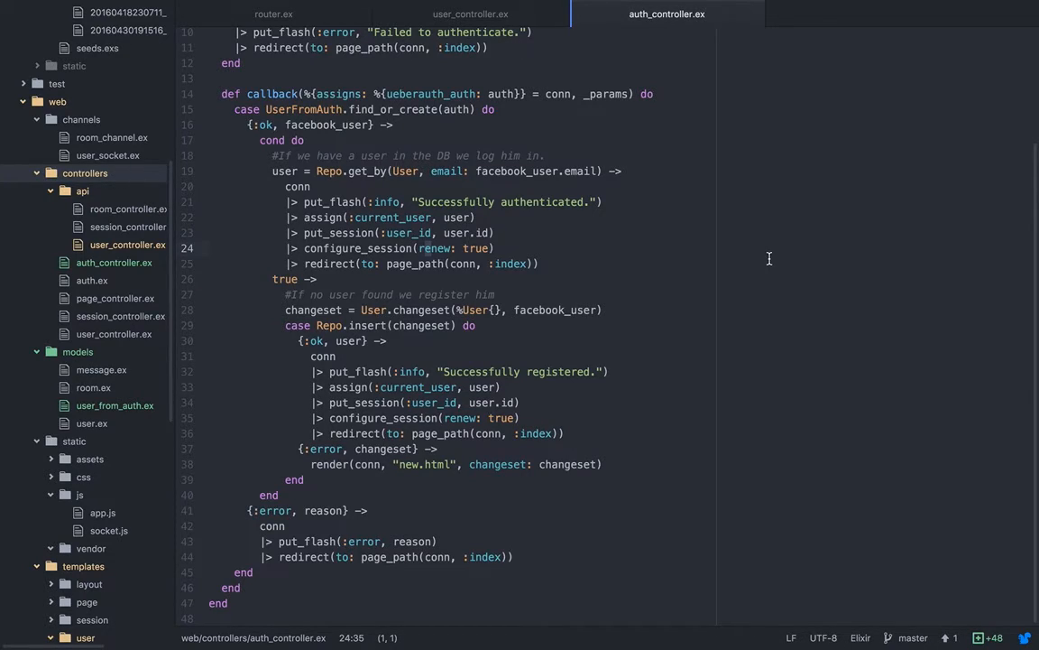
mouse_move(470, 13)
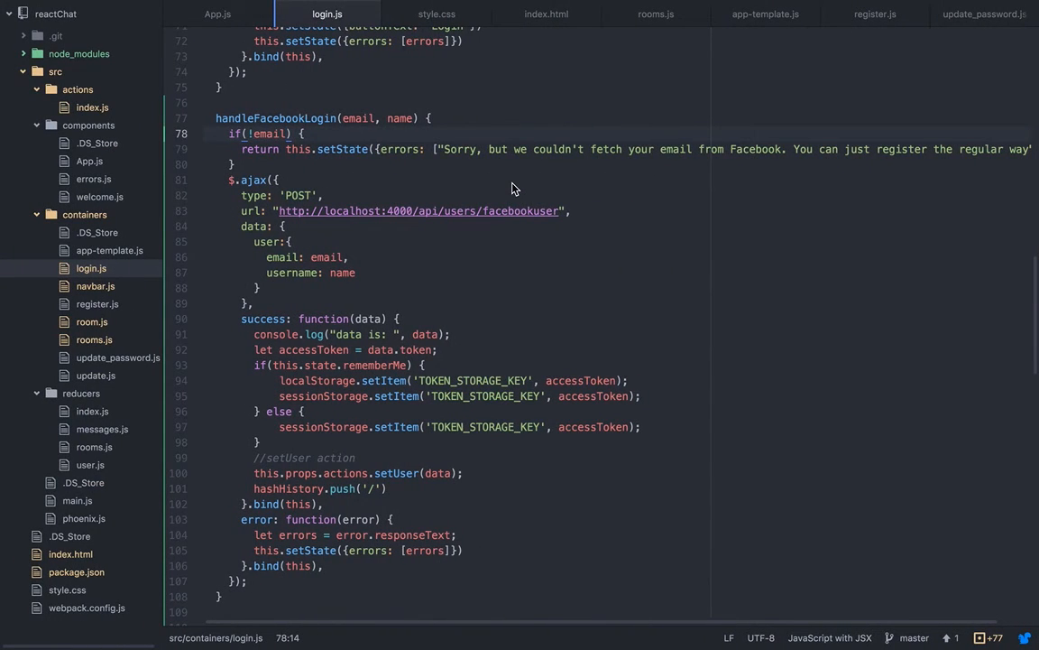
click(560, 245)
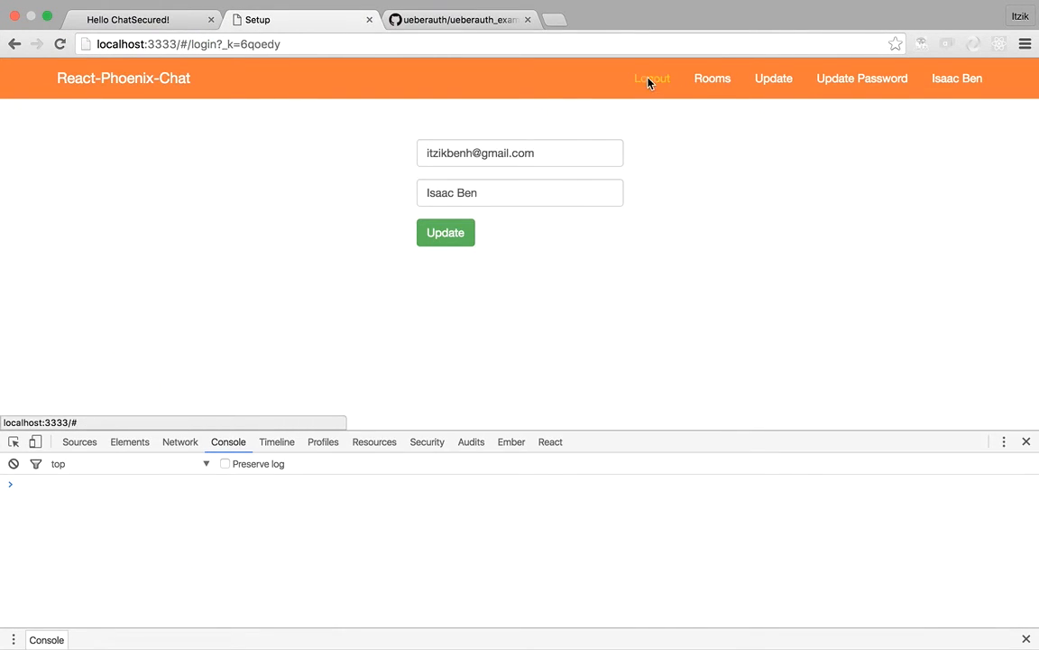
Log out of the Hello ChatSecured backend and sign back in with Facebook.
click(651, 79)
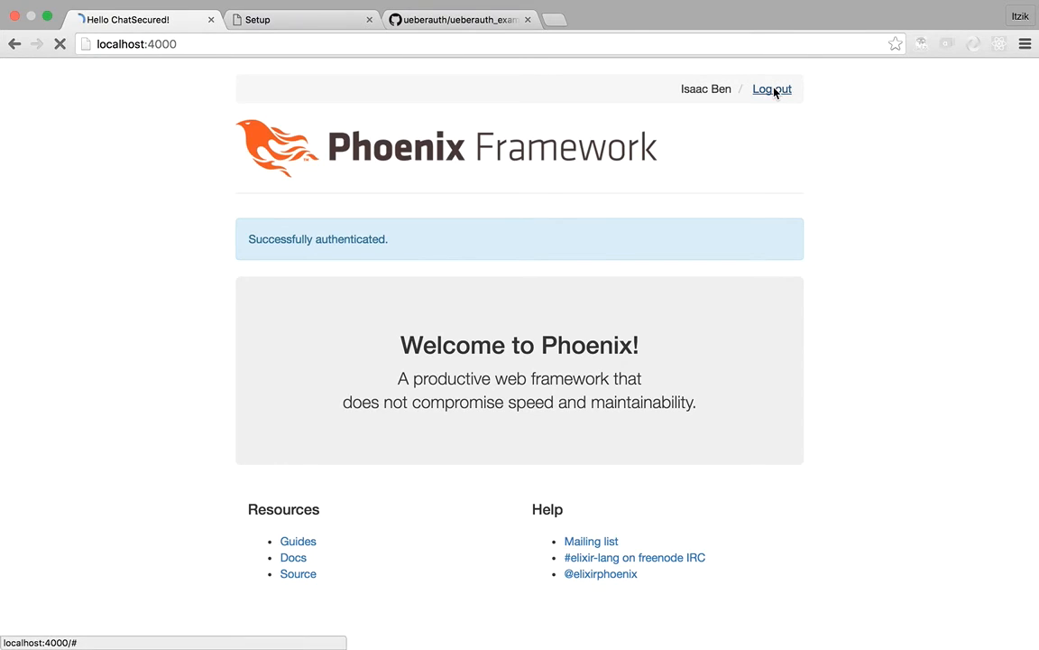
click(773, 89)
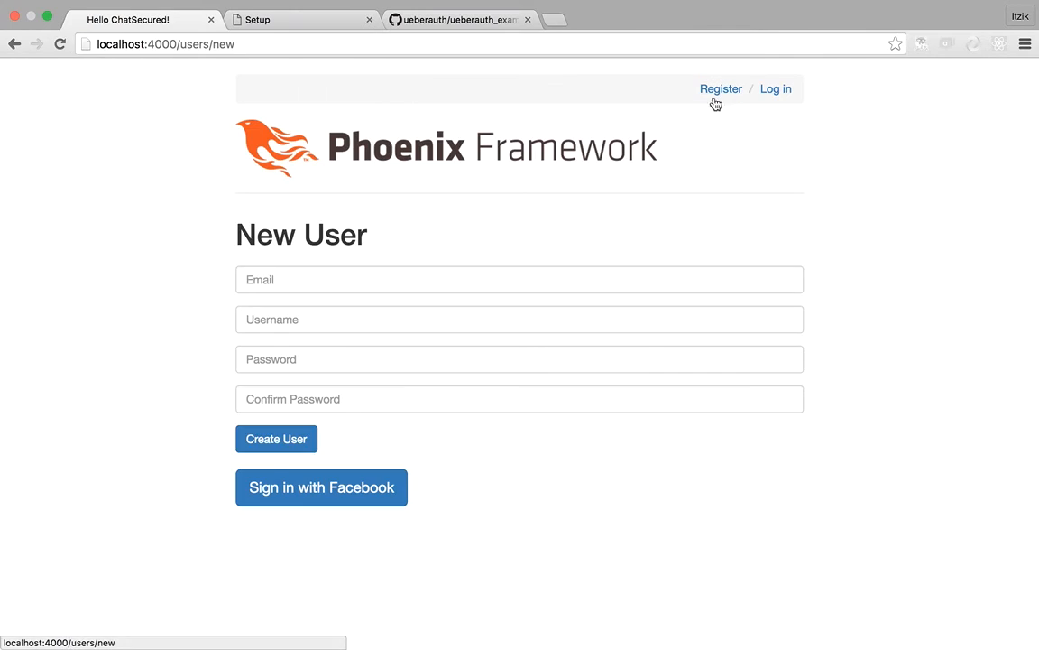
click(322, 487)
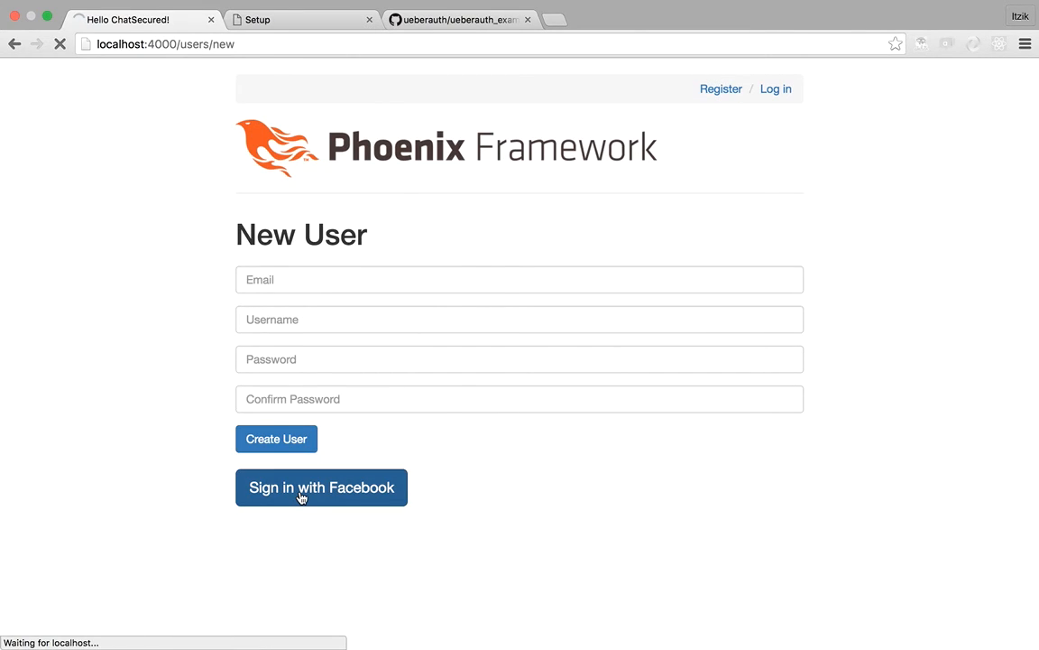
click(321, 487)
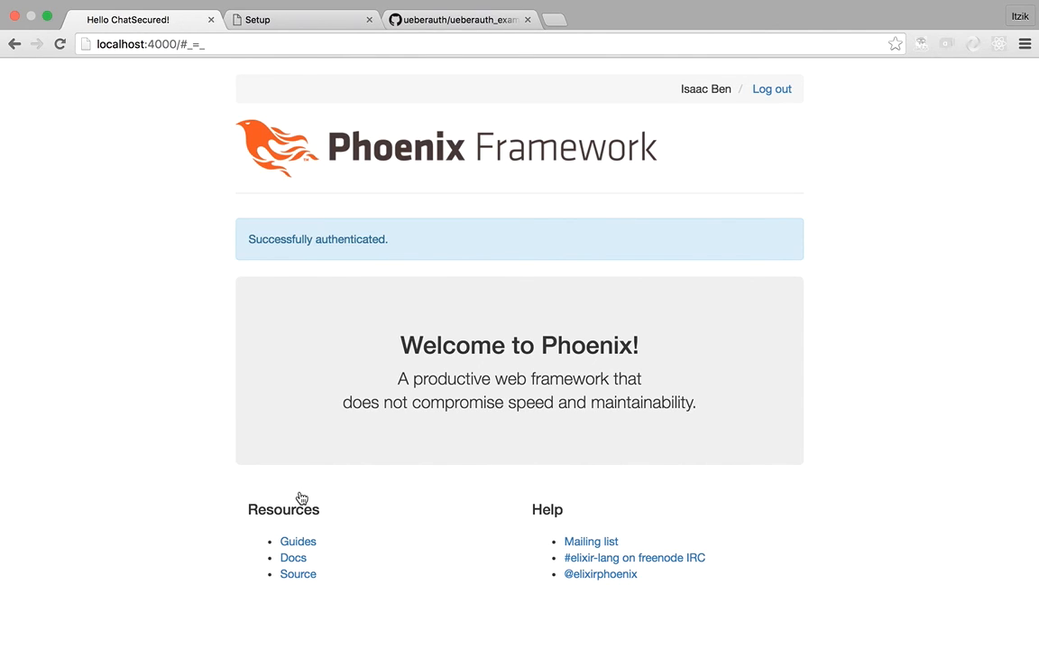
mouse_move(790, 233)
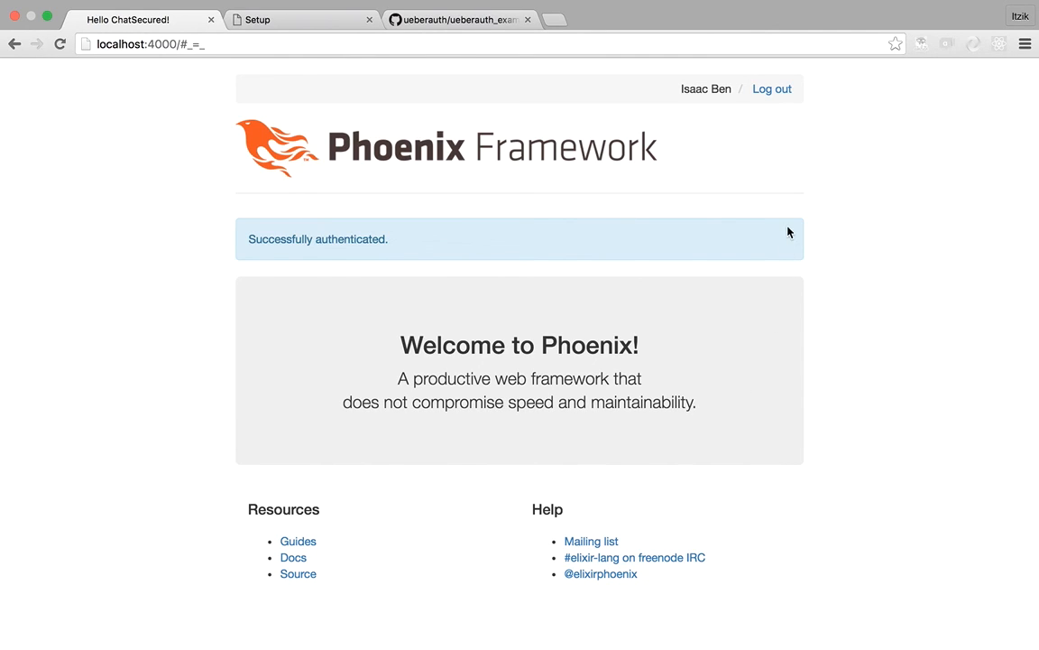